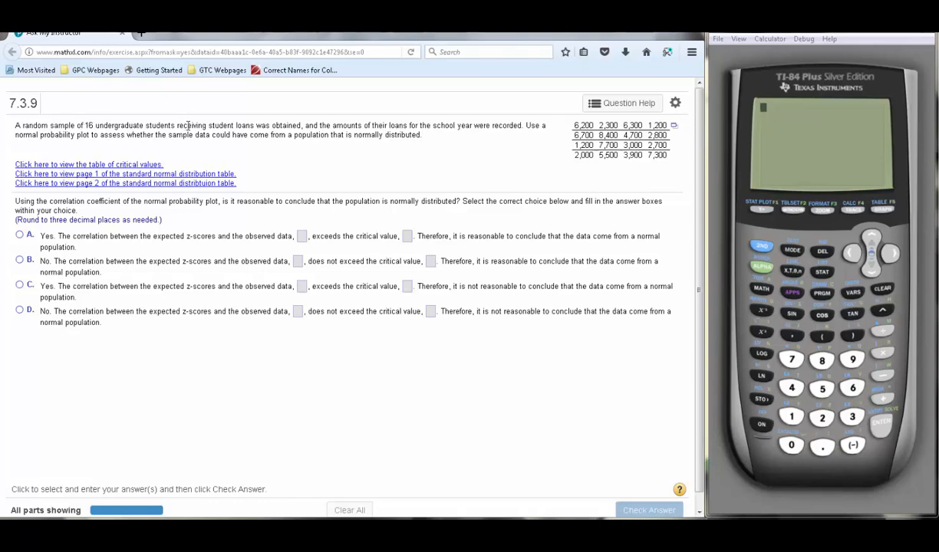
mouse_move(521, 173)
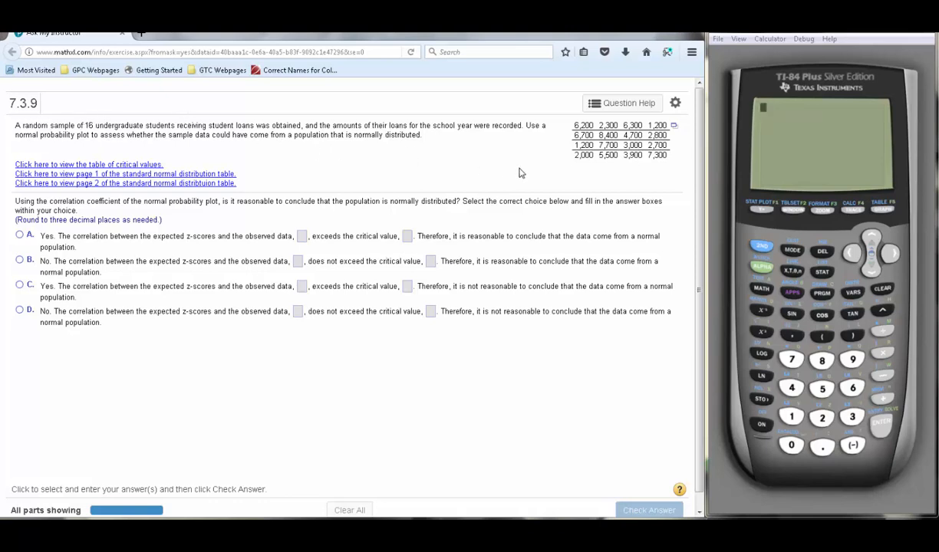
mouse_move(649, 144)
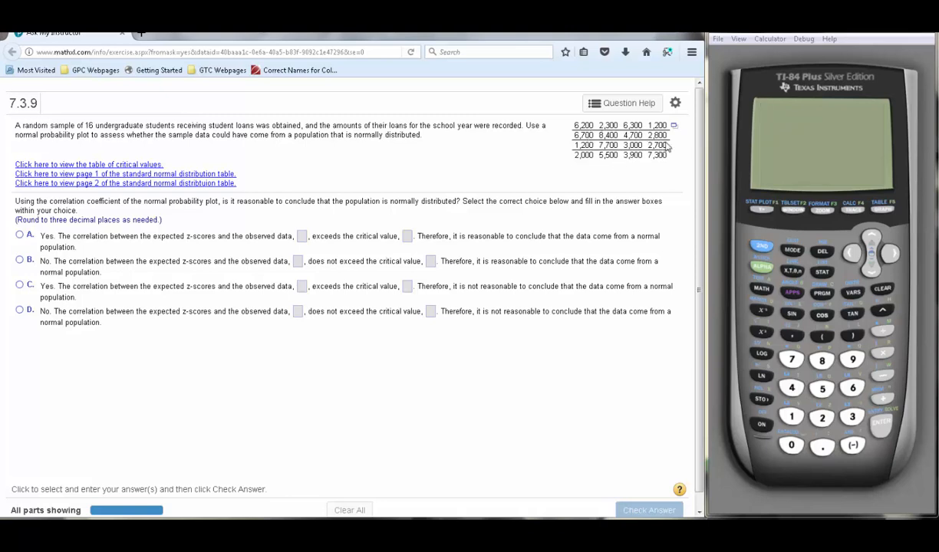
mouse_move(674, 126)
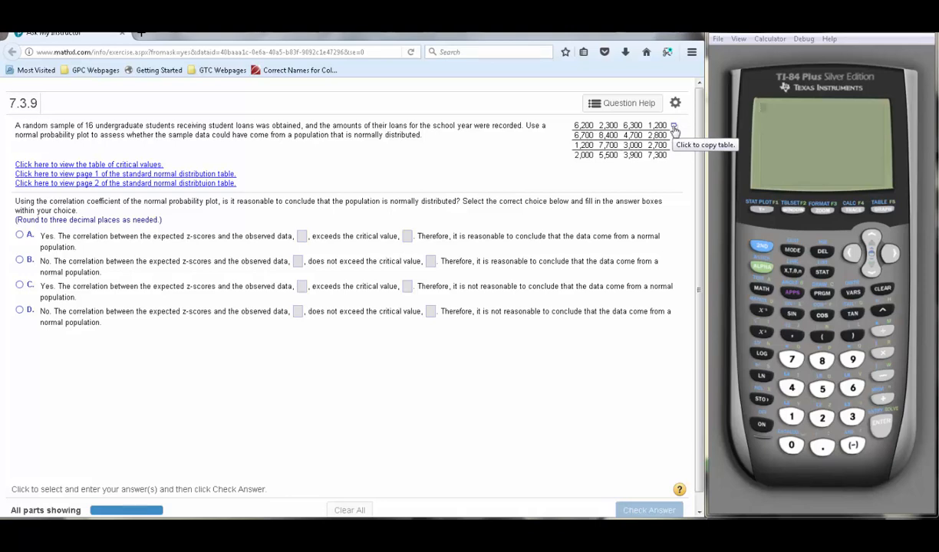
Copy the 16 loan amounts from MyMathLab's data table to the clipboard.
left_click(675, 126)
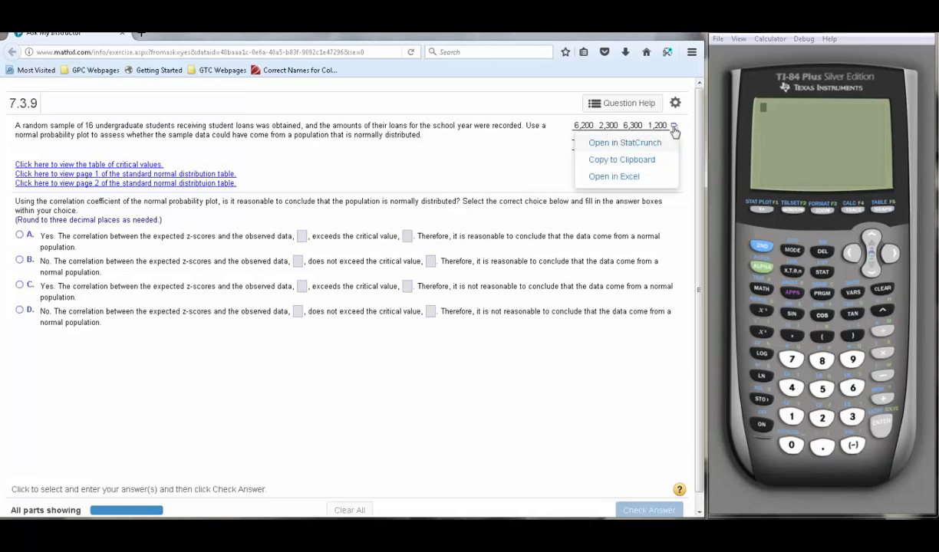
mouse_move(622, 160)
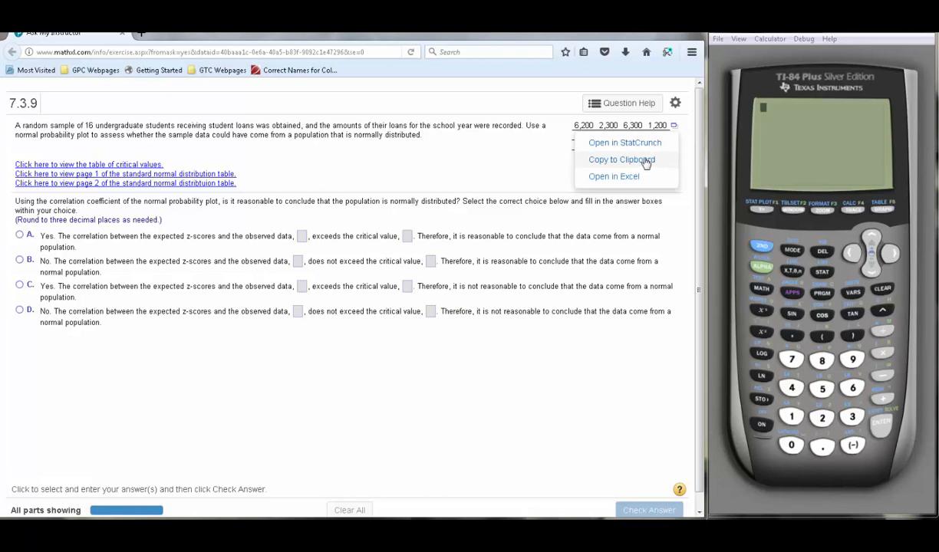
left_click(621, 160)
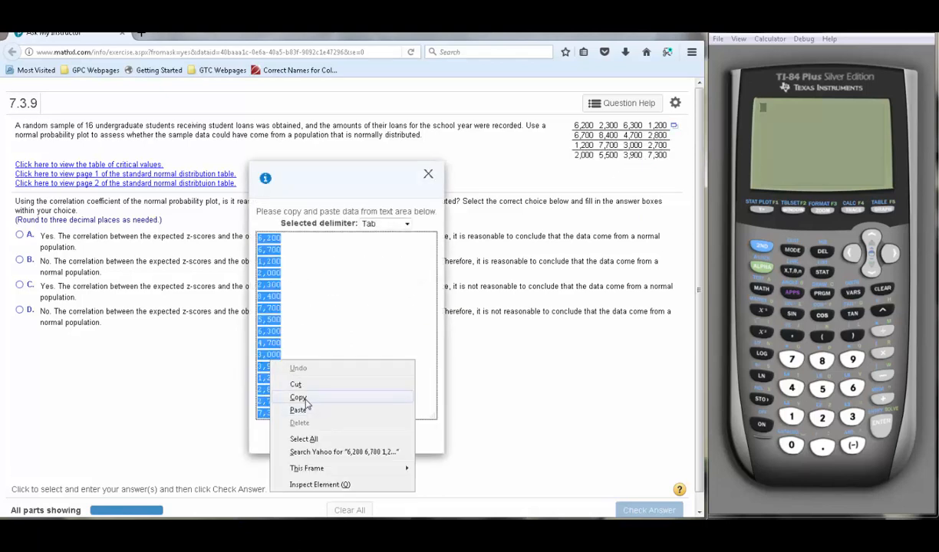
left_click(298, 397)
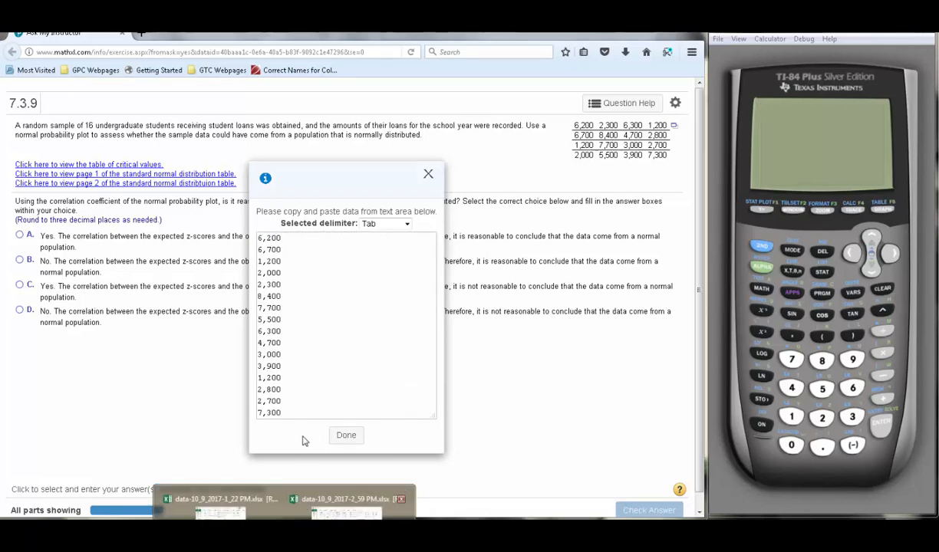
Paste the loan amounts into Excel column A and sort them smallest to largest.
left_click(217, 500)
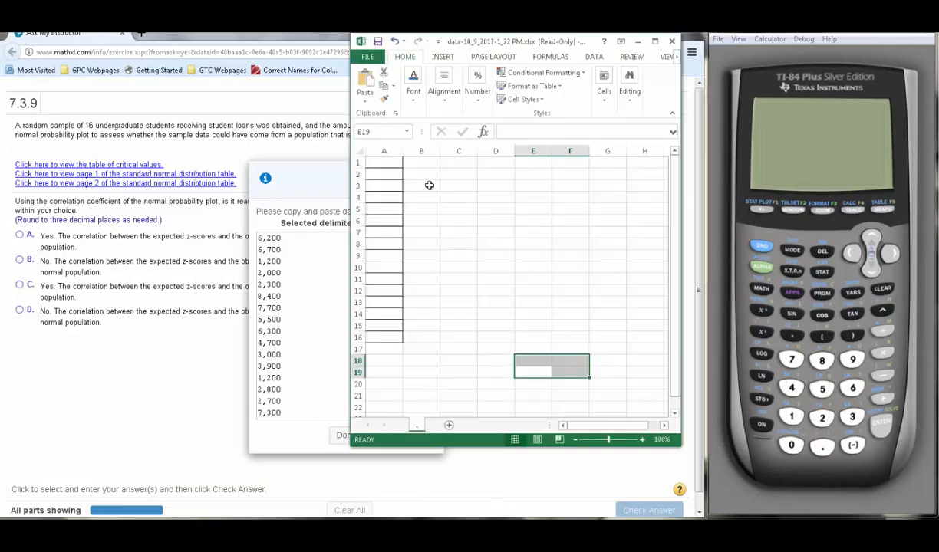
right_click(384, 162)
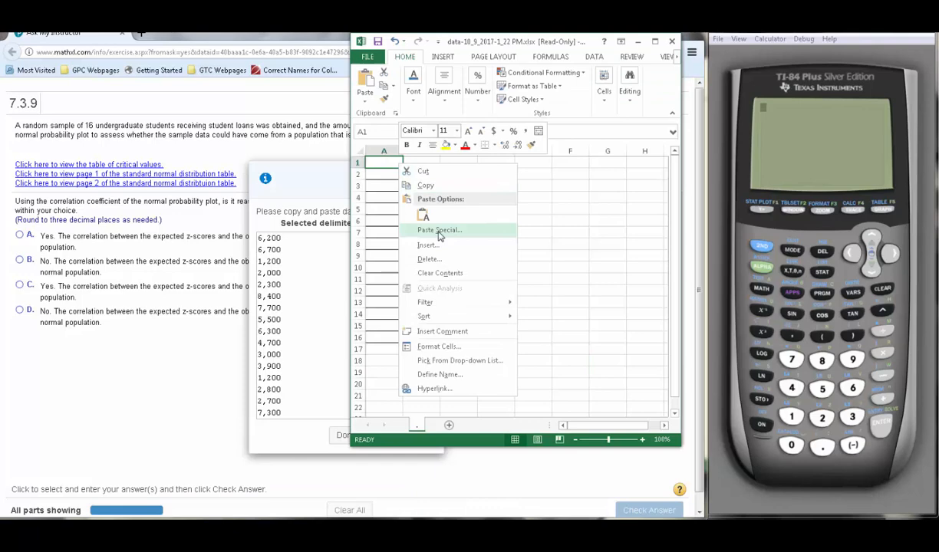
left_click(422, 215)
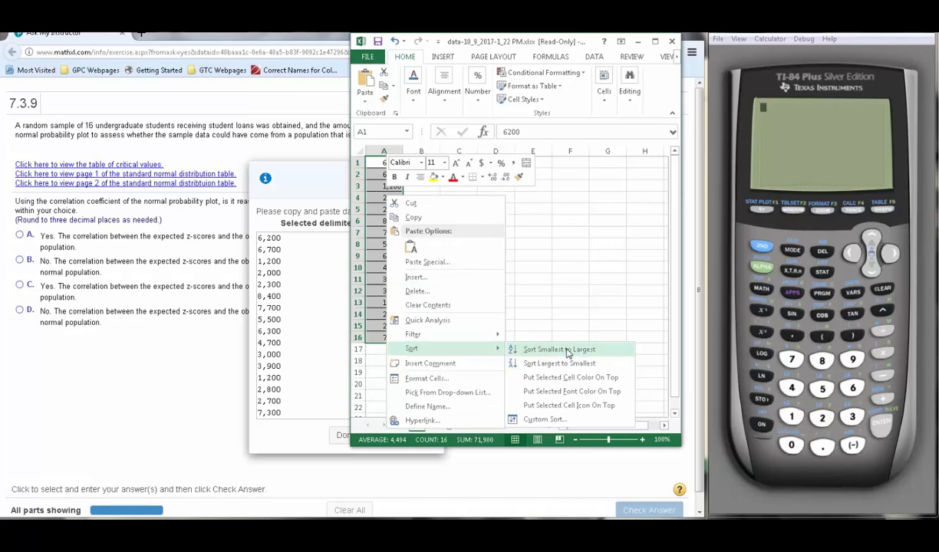
left_click(559, 349)
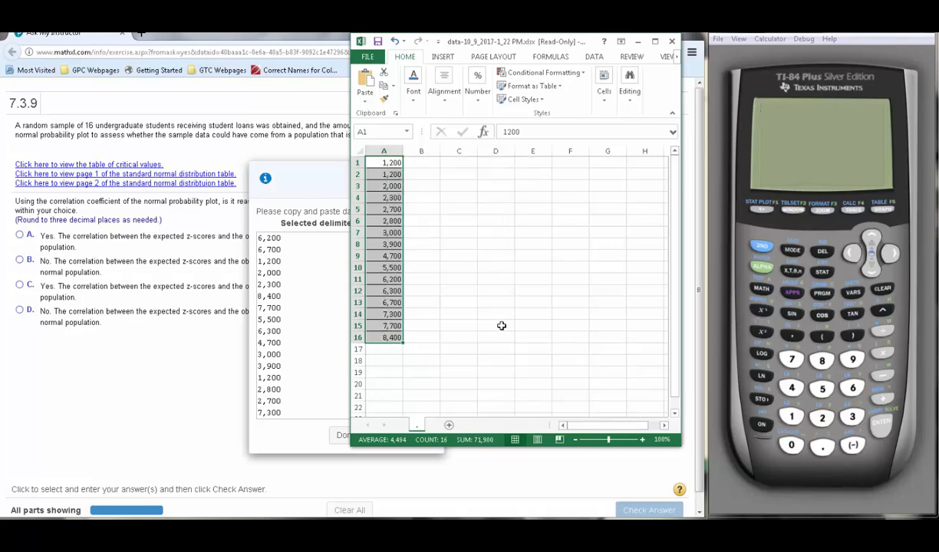
mouse_move(672, 278)
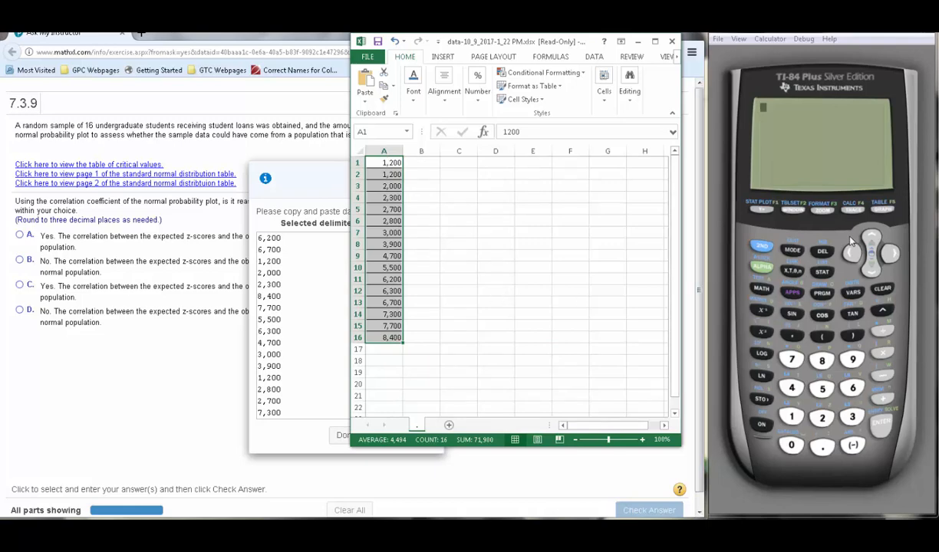
mouse_move(814, 272)
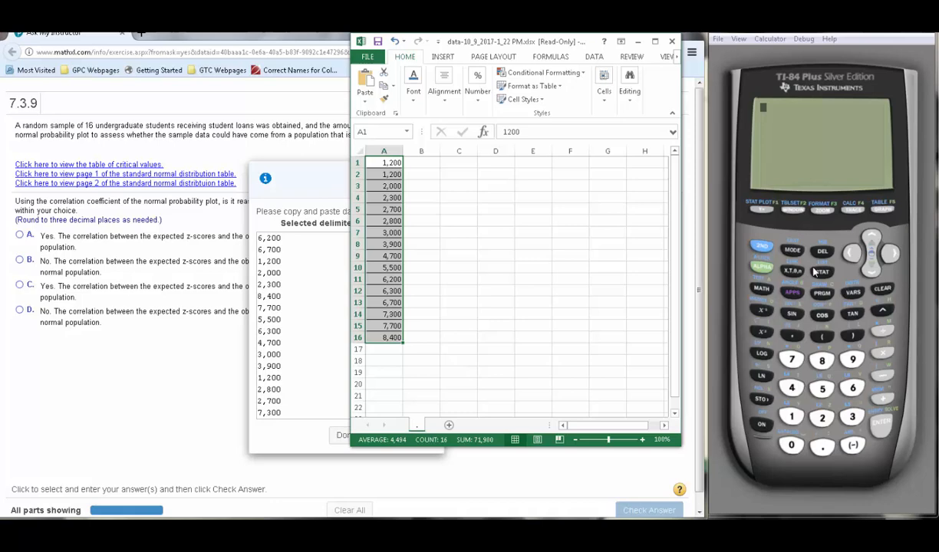
mouse_move(818, 273)
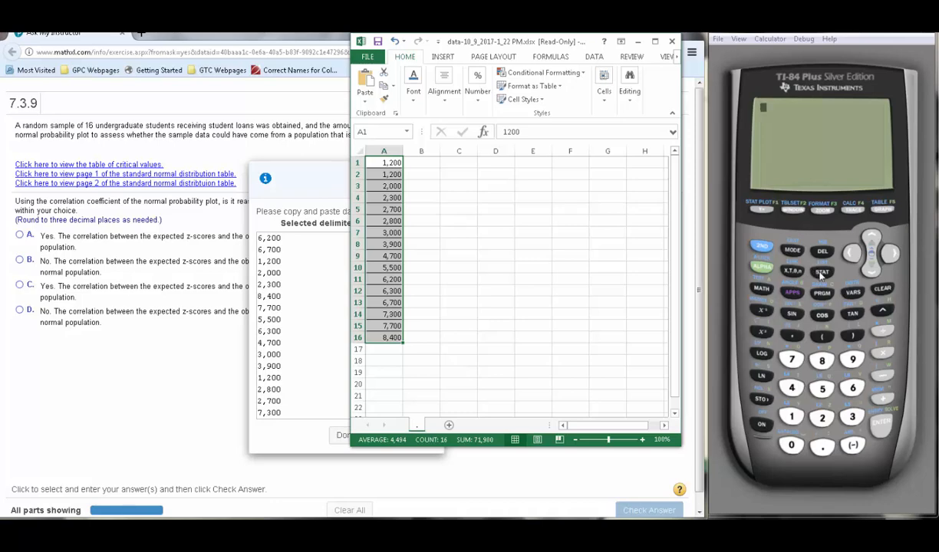
Open the calculator's STAT list editor showing L1, L2 and L3.
left_click(821, 273)
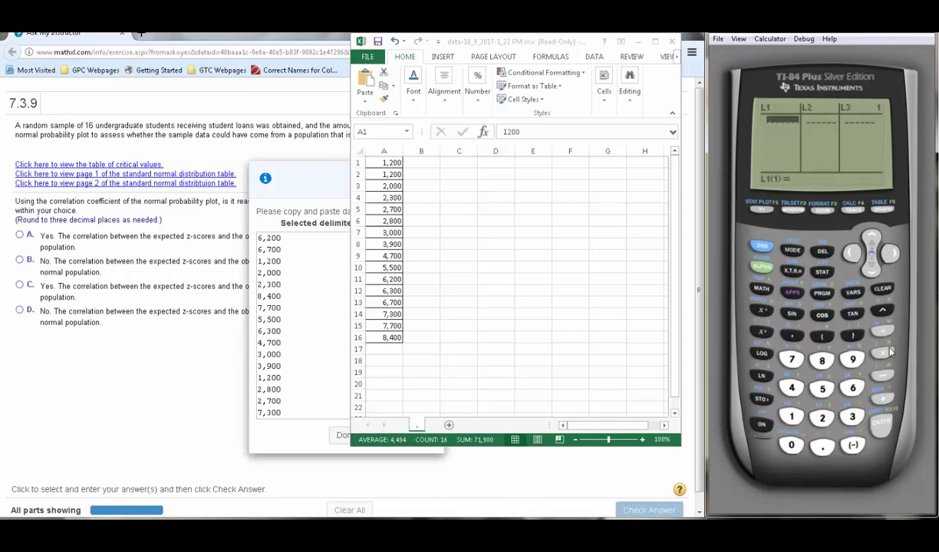
mouse_move(881, 313)
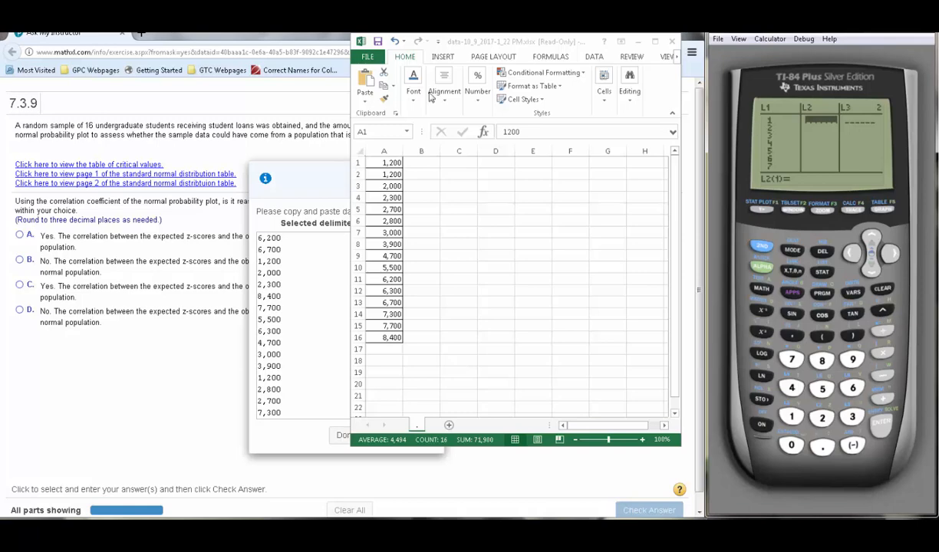
mouse_move(395, 172)
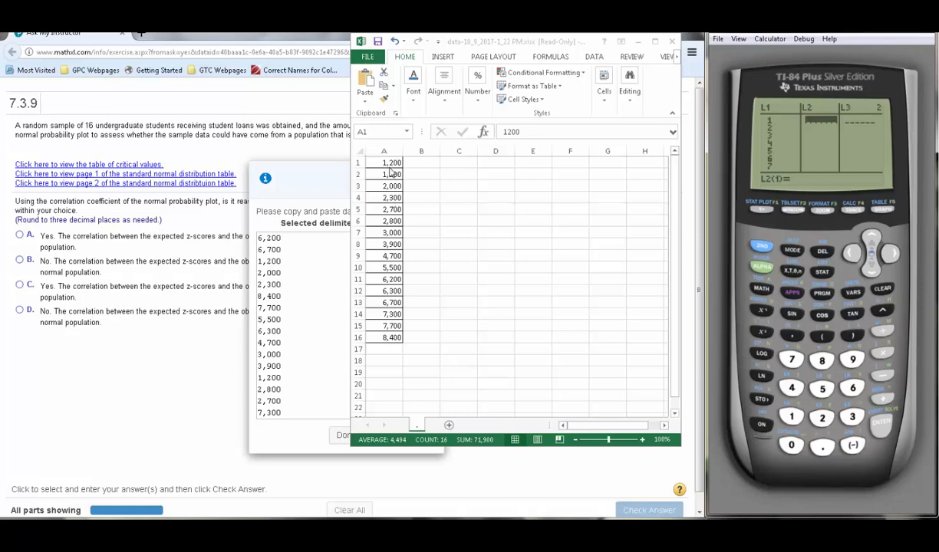
mouse_move(786, 169)
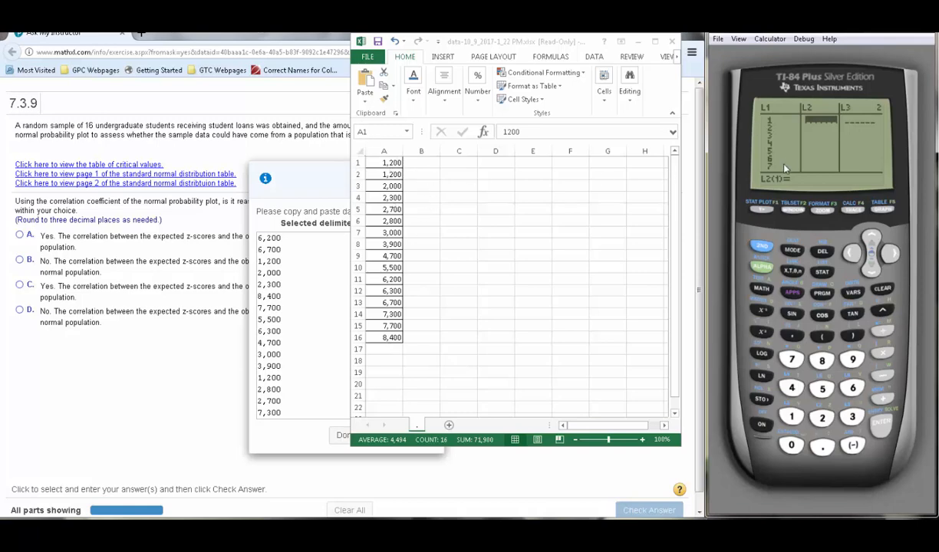
mouse_move(826, 166)
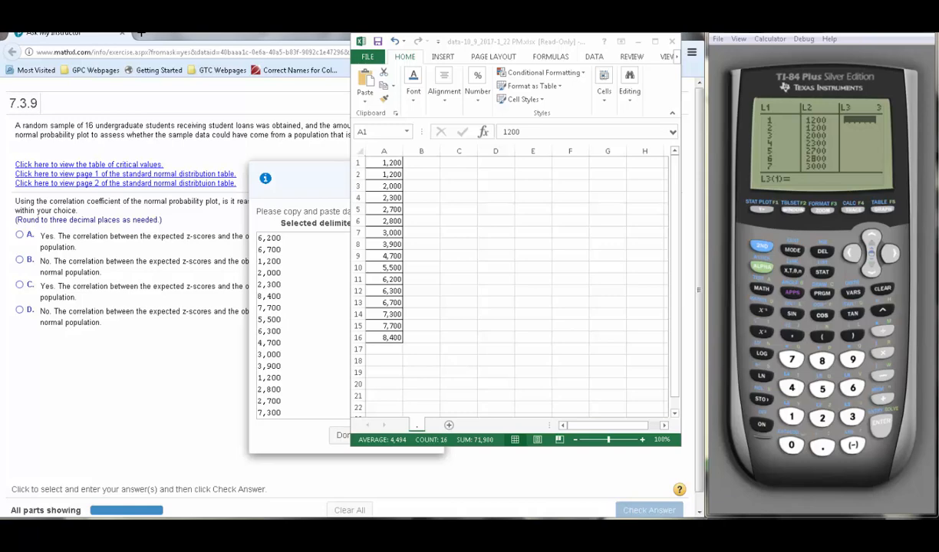
mouse_move(587, 208)
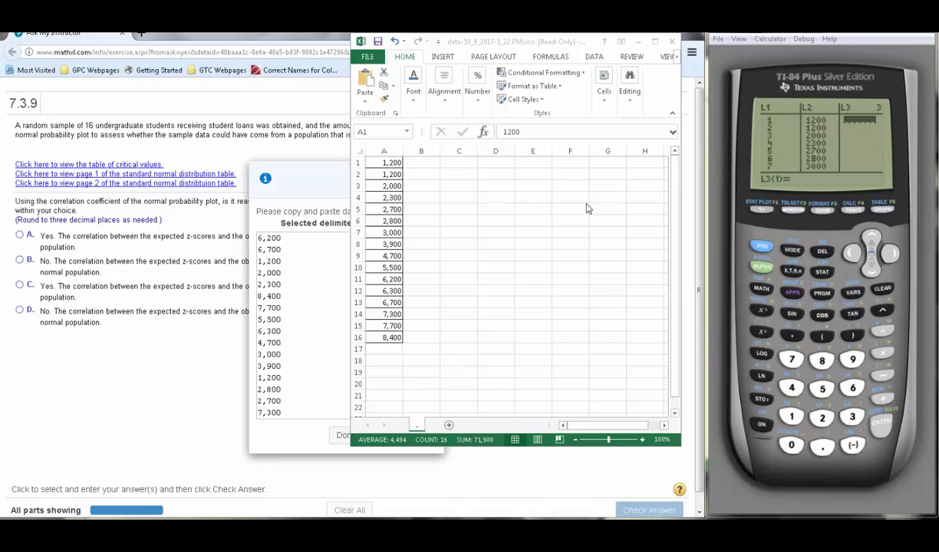
mouse_move(849, 122)
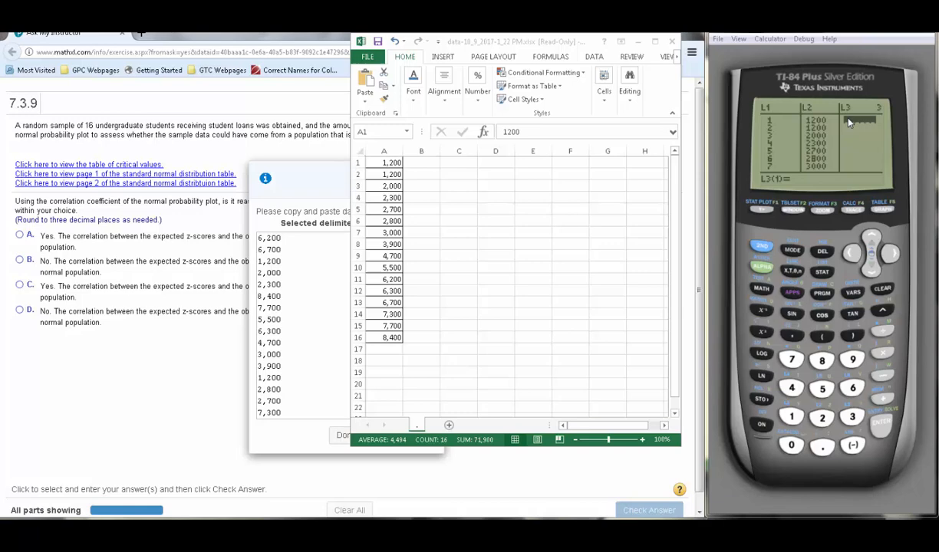
mouse_move(771, 125)
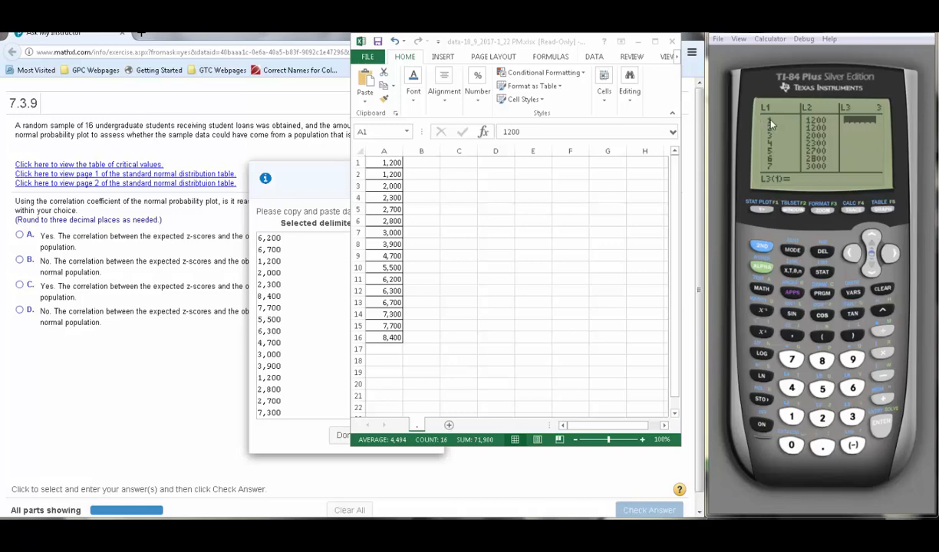
mouse_move(774, 142)
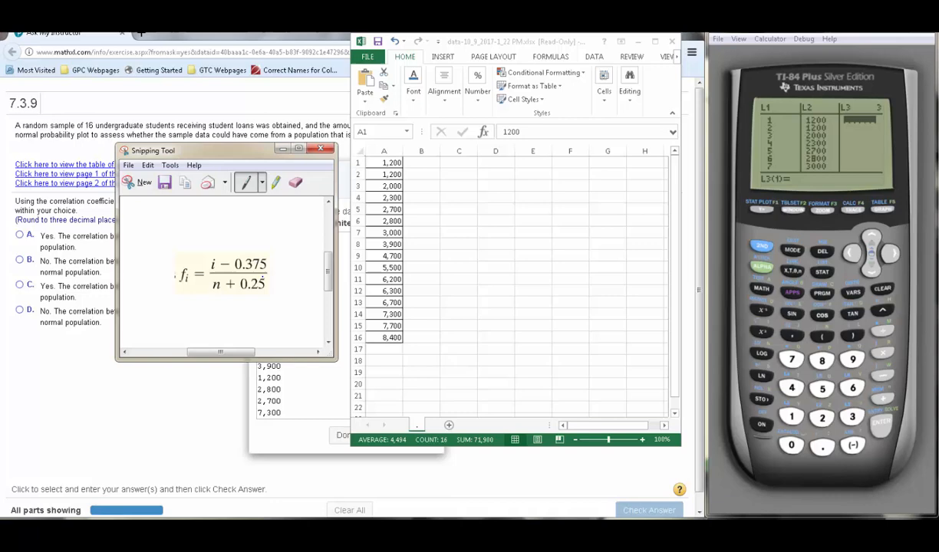
mouse_move(728, 280)
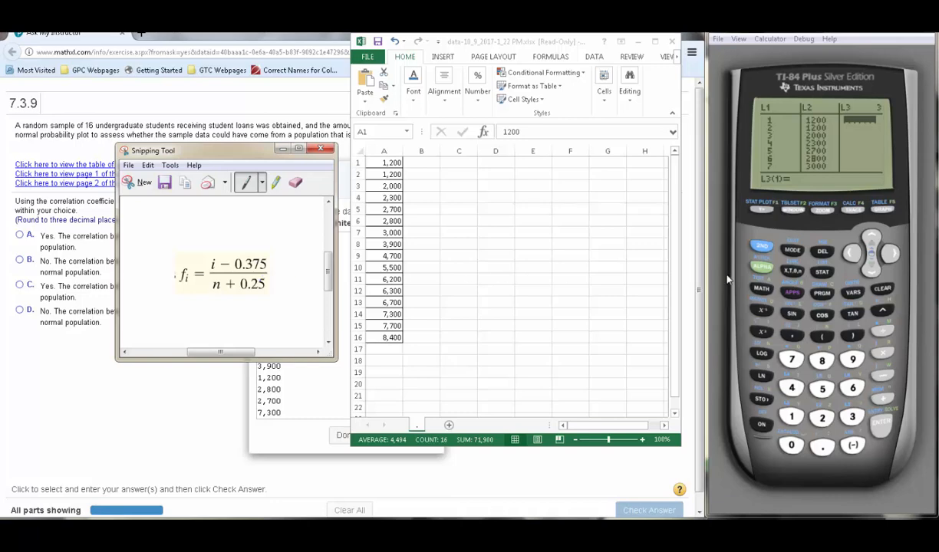
mouse_move(865, 239)
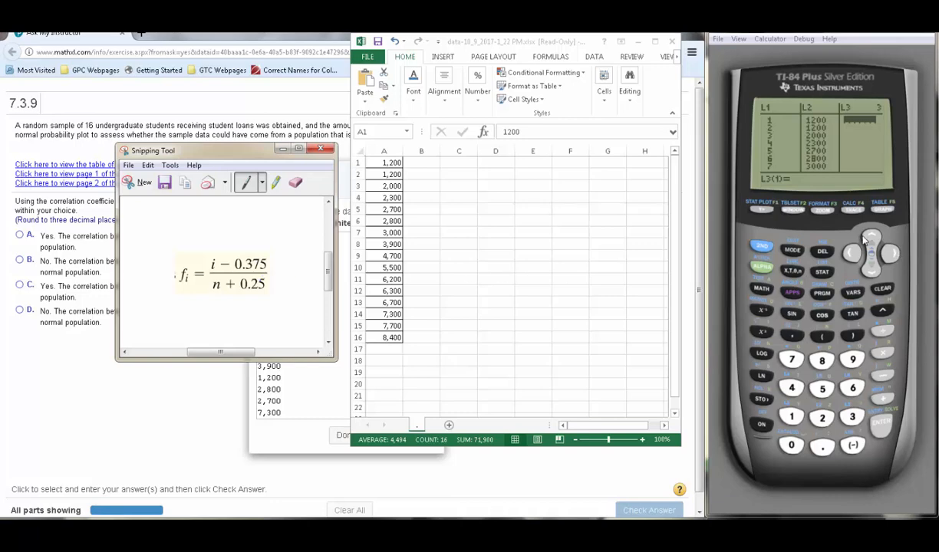
mouse_move(871, 236)
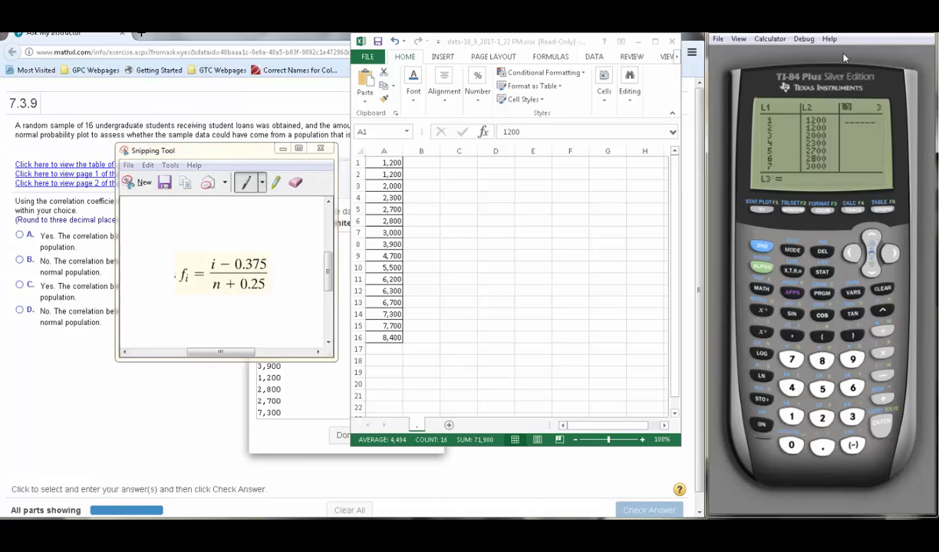
mouse_move(848, 375)
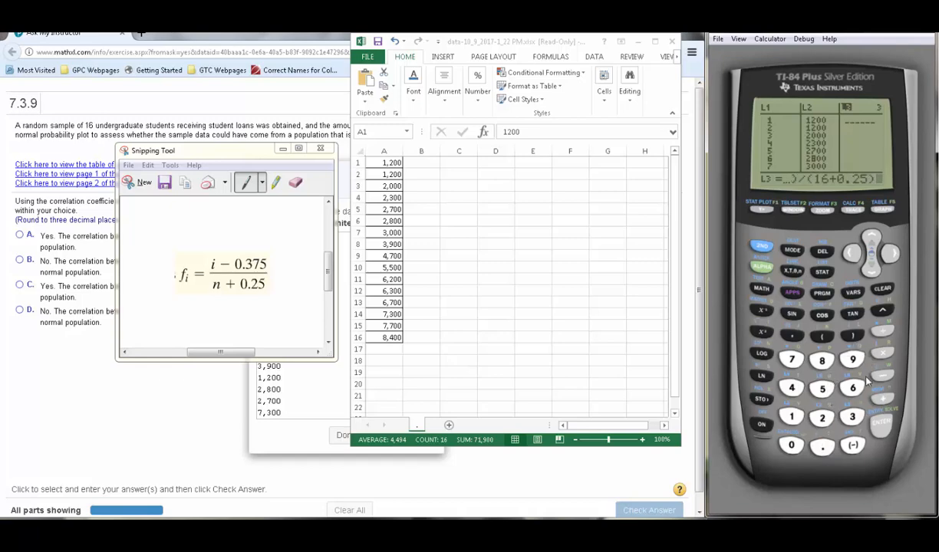
mouse_move(880, 430)
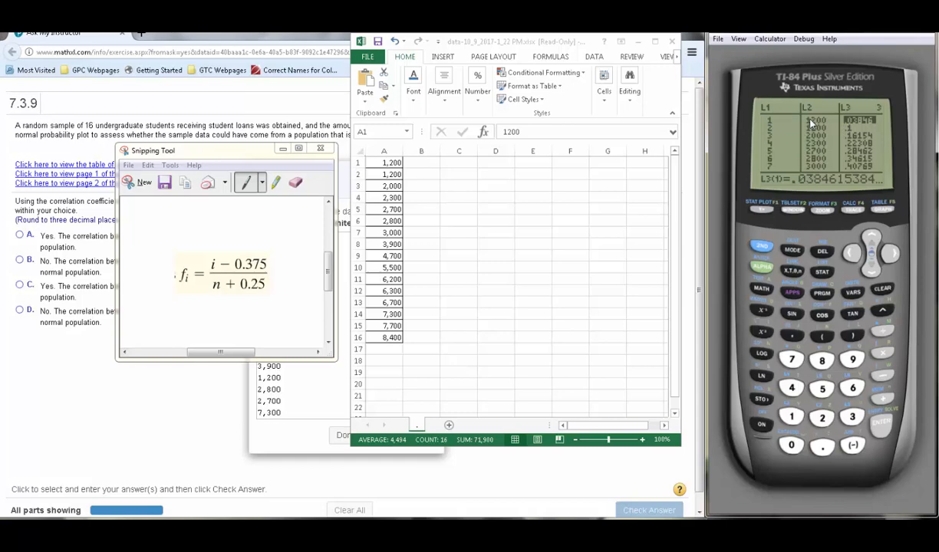
mouse_move(899, 257)
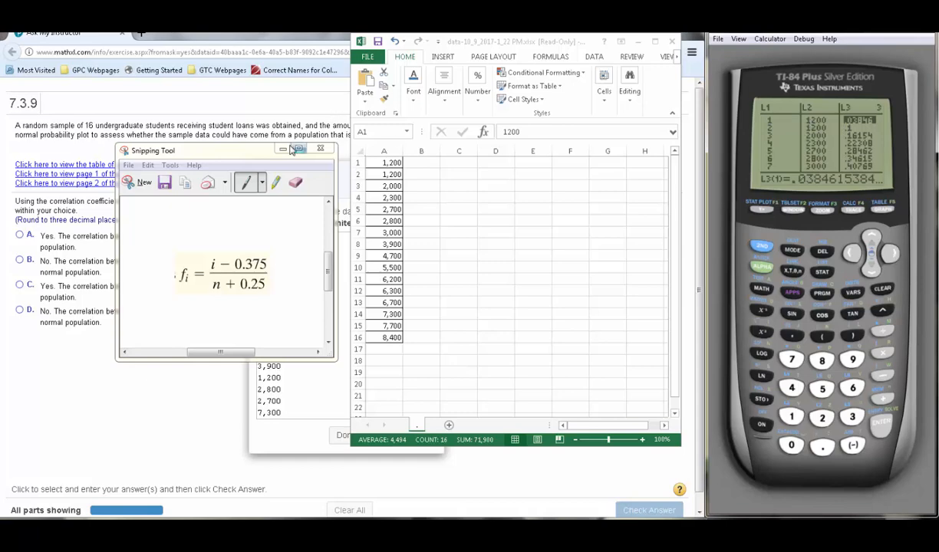
mouse_move(283, 149)
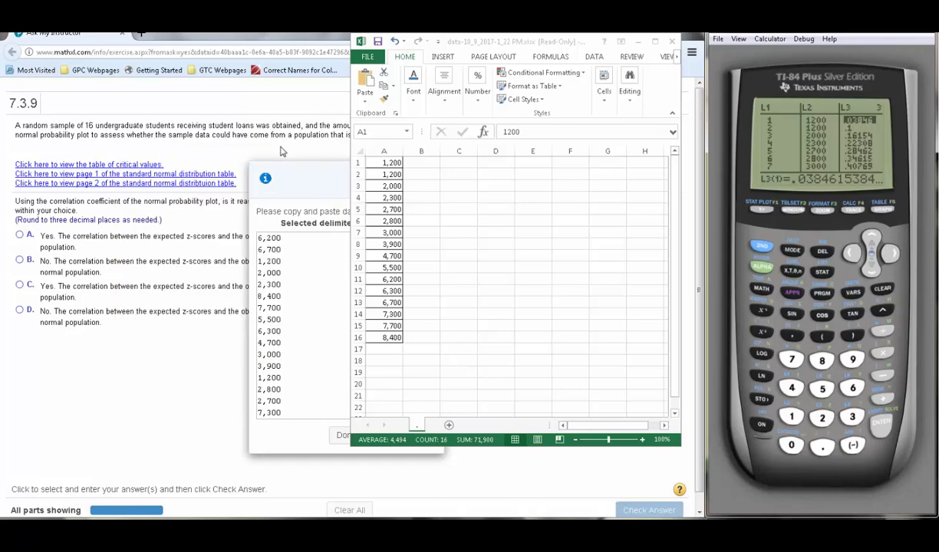
mouse_move(894, 258)
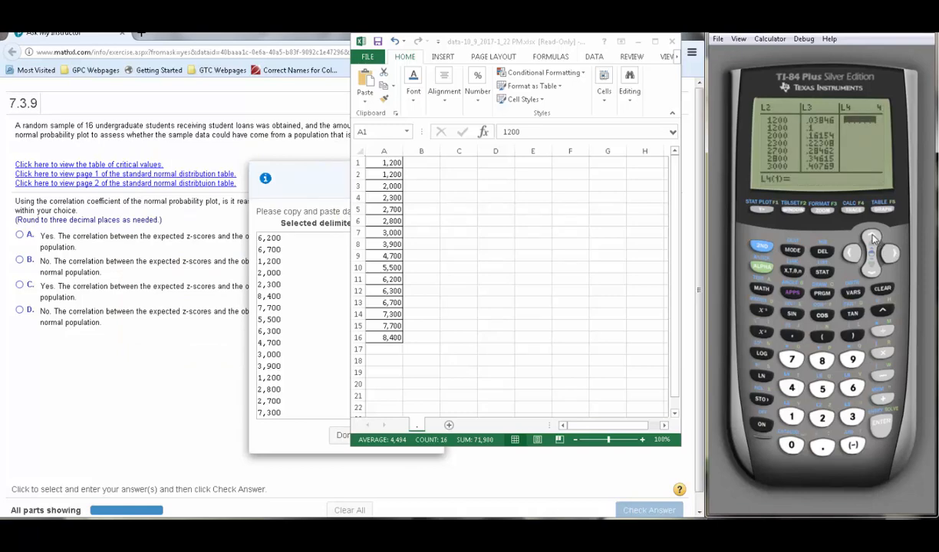
mouse_move(854, 171)
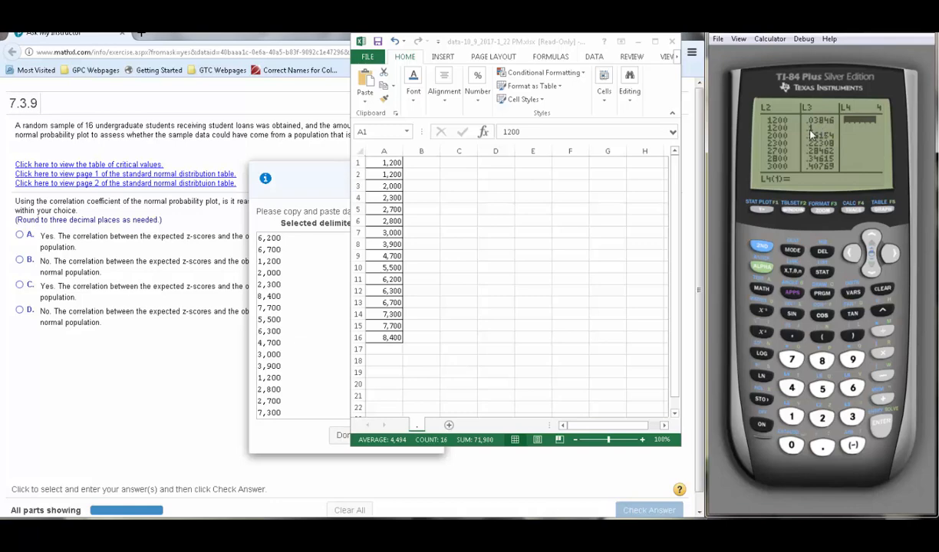
mouse_move(822, 147)
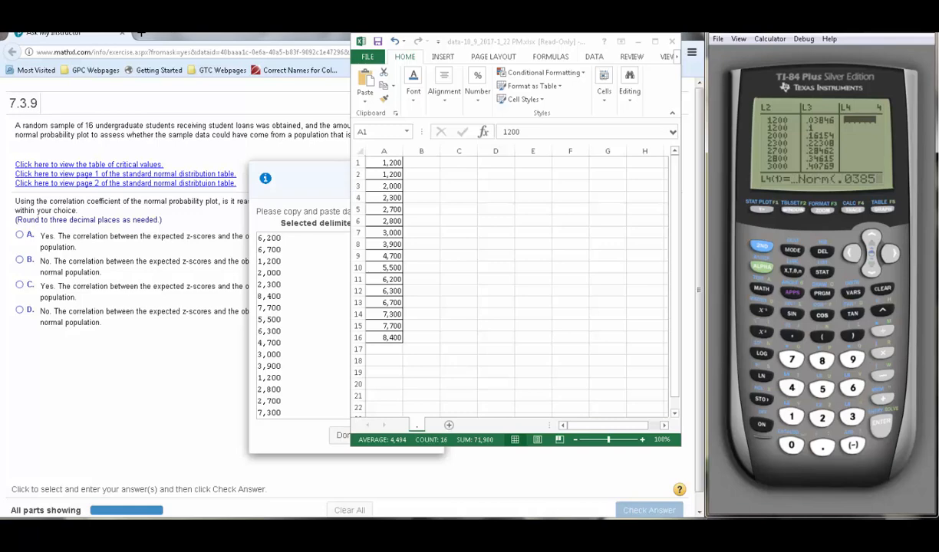
Fill L4 with invNorm(L3) z-scores, from -1.768 to 1.7684.
key("enter")
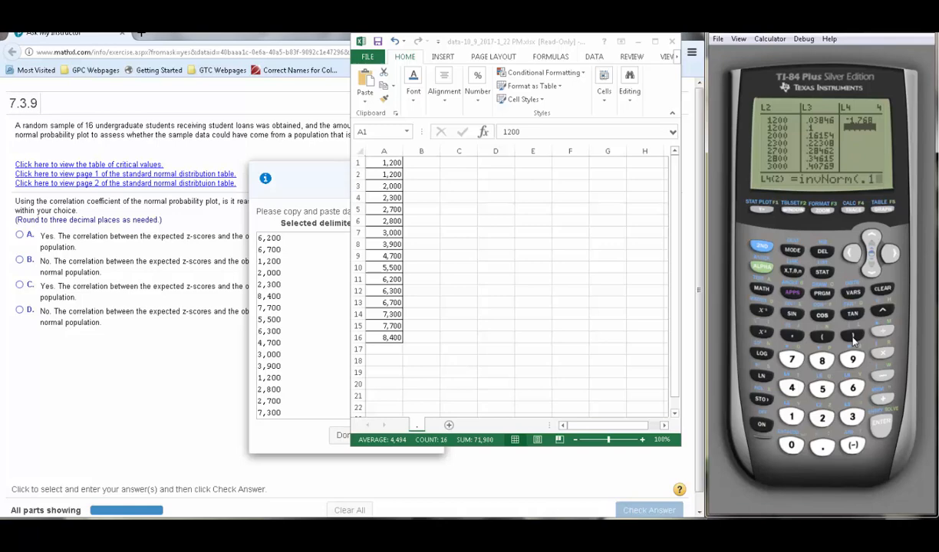
mouse_move(857, 343)
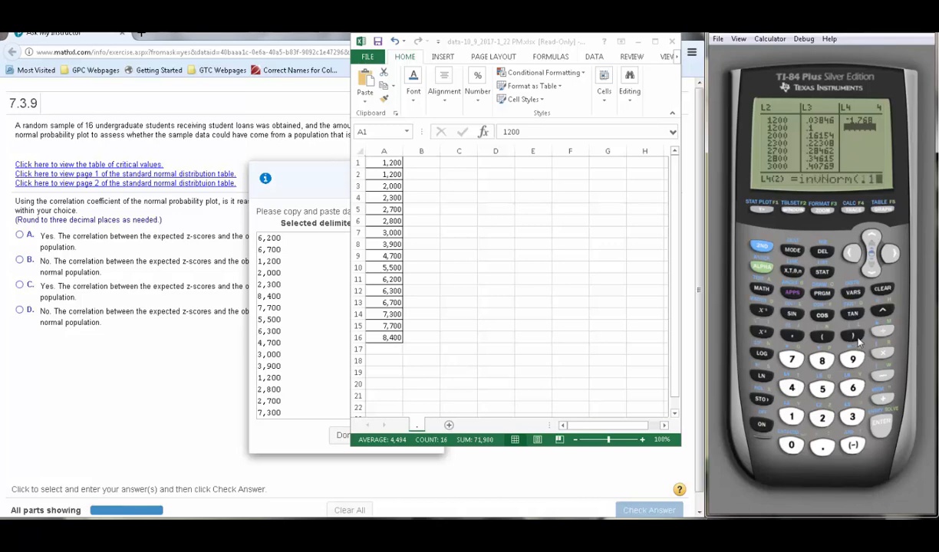
left_click(881, 421)
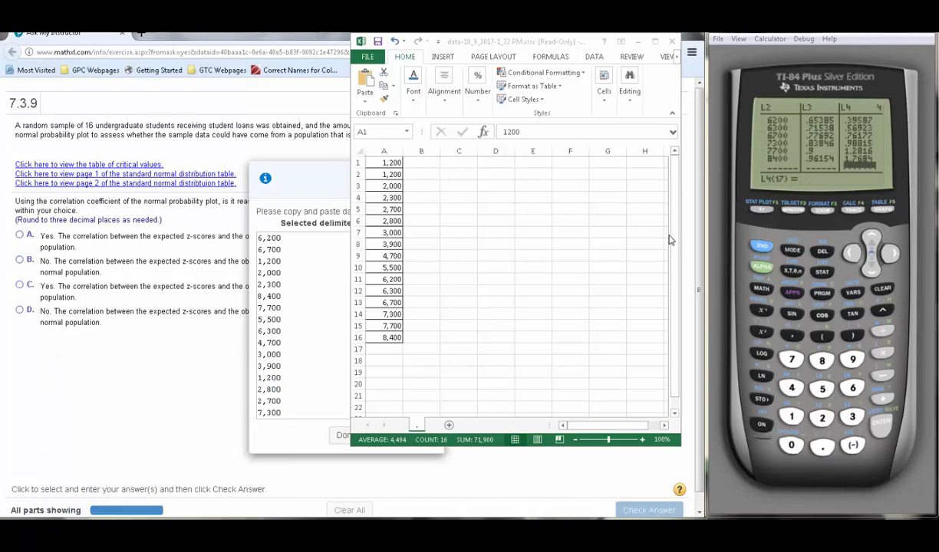
mouse_move(778, 264)
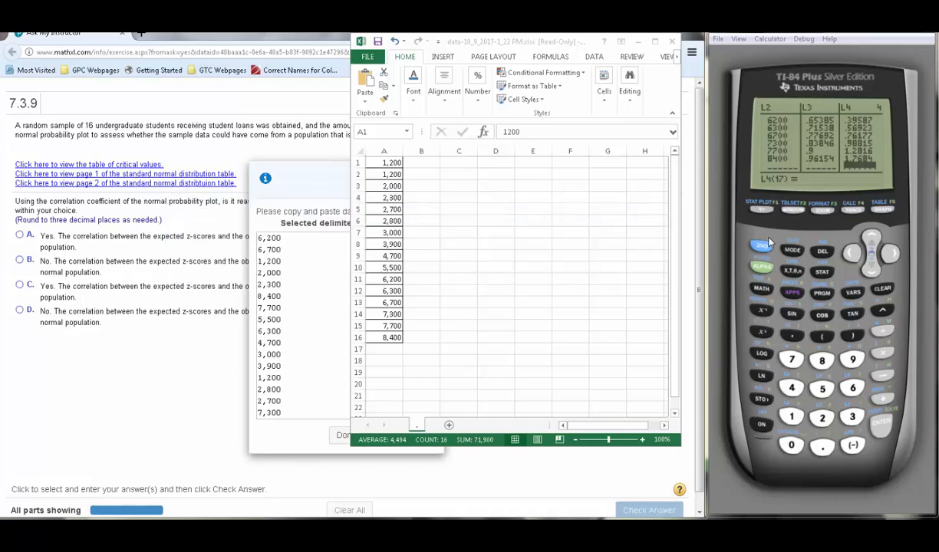
mouse_move(770, 245)
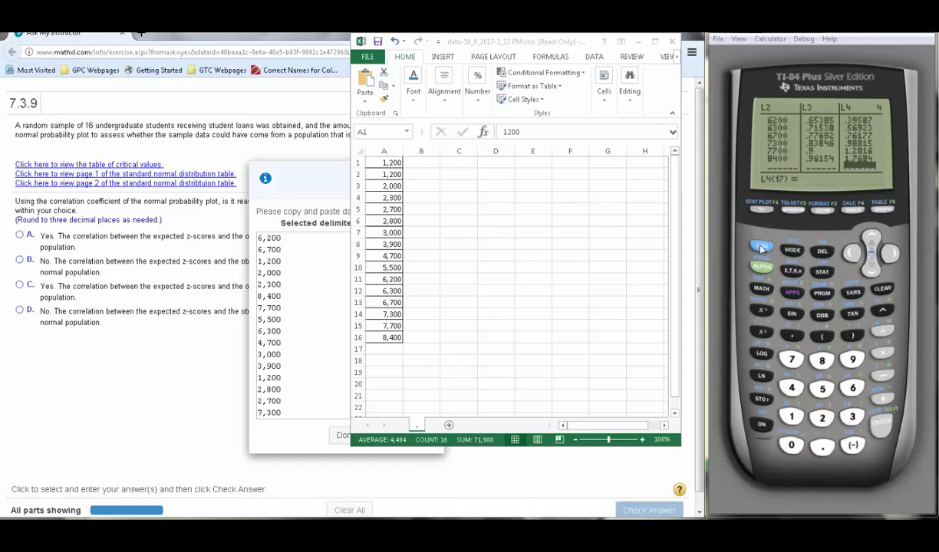
mouse_move(755, 211)
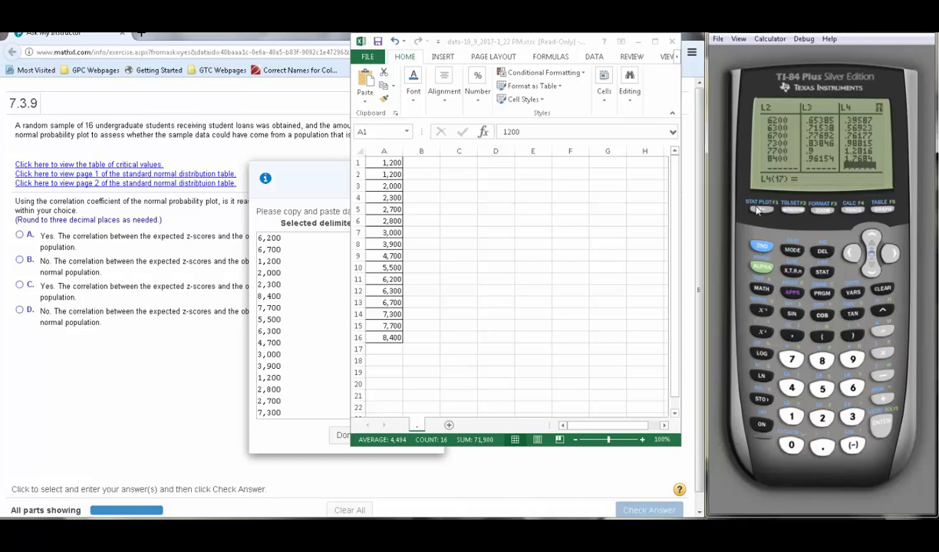
Bring up the STAT PLOT settings for Plot1 with Xlist L2 and Ylist L4.
left_click(761, 211)
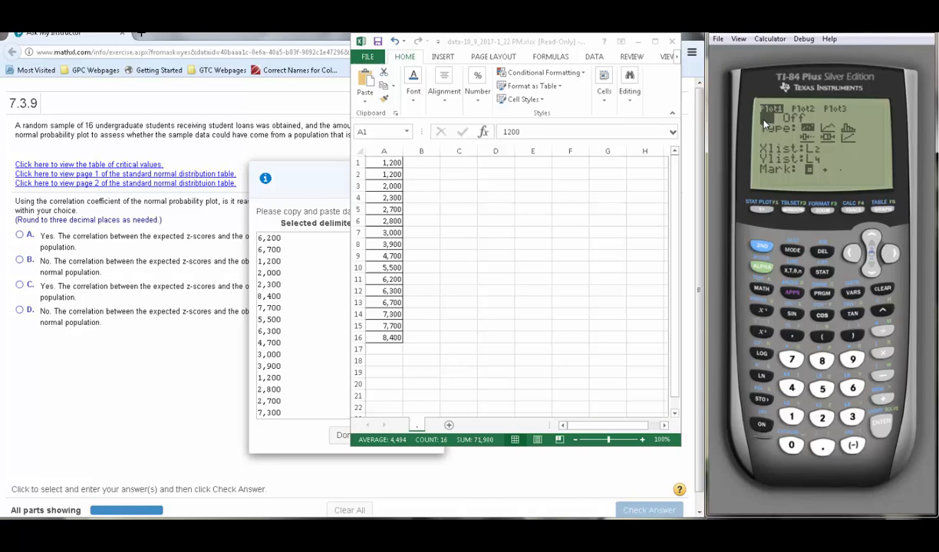
mouse_move(879, 275)
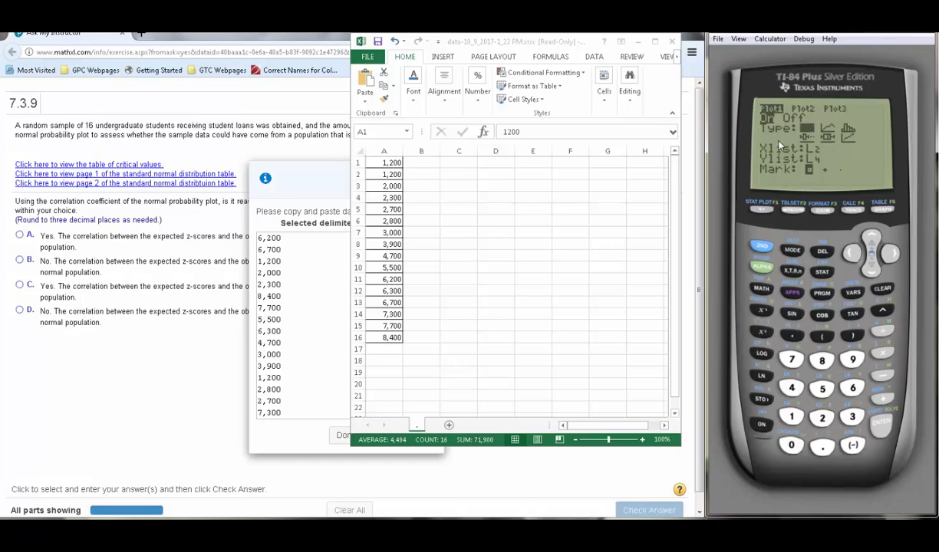
mouse_move(860, 223)
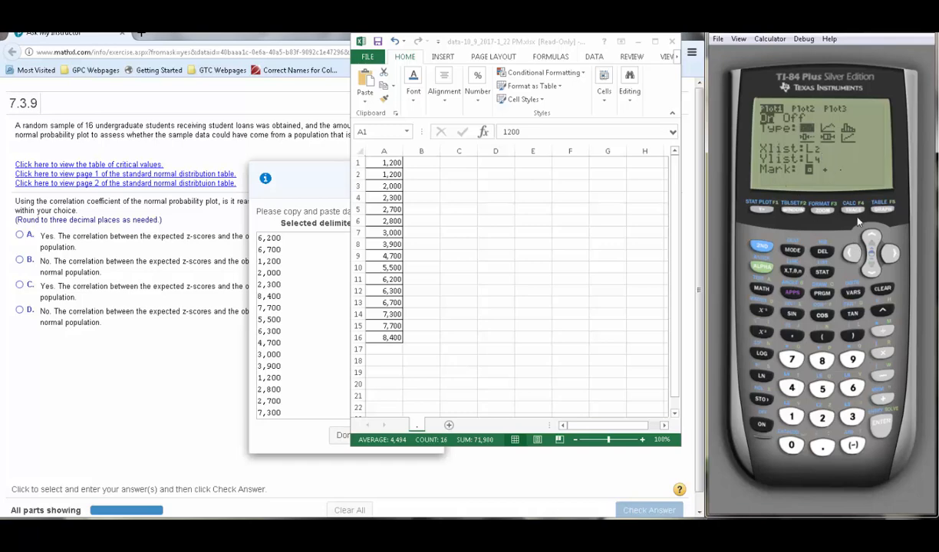
mouse_move(878, 274)
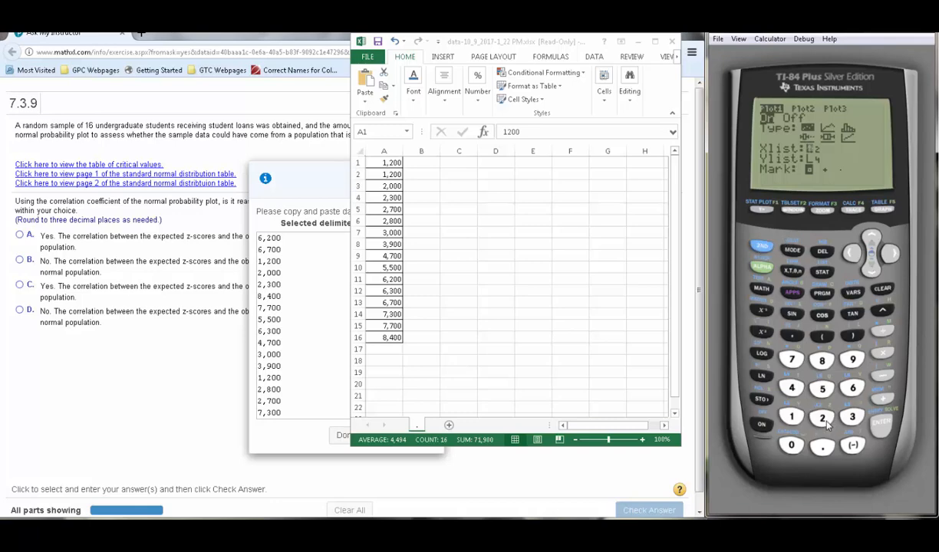
mouse_move(874, 278)
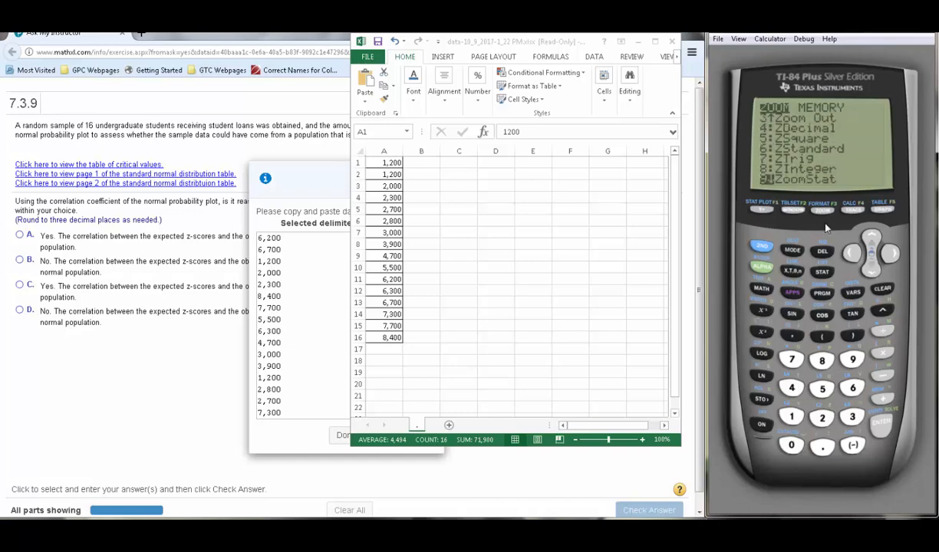
mouse_move(852, 361)
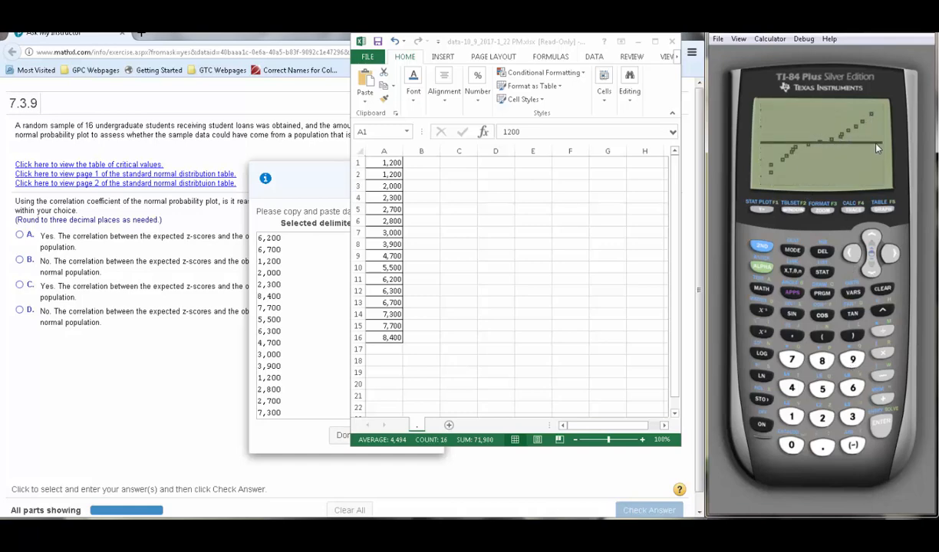
mouse_move(773, 148)
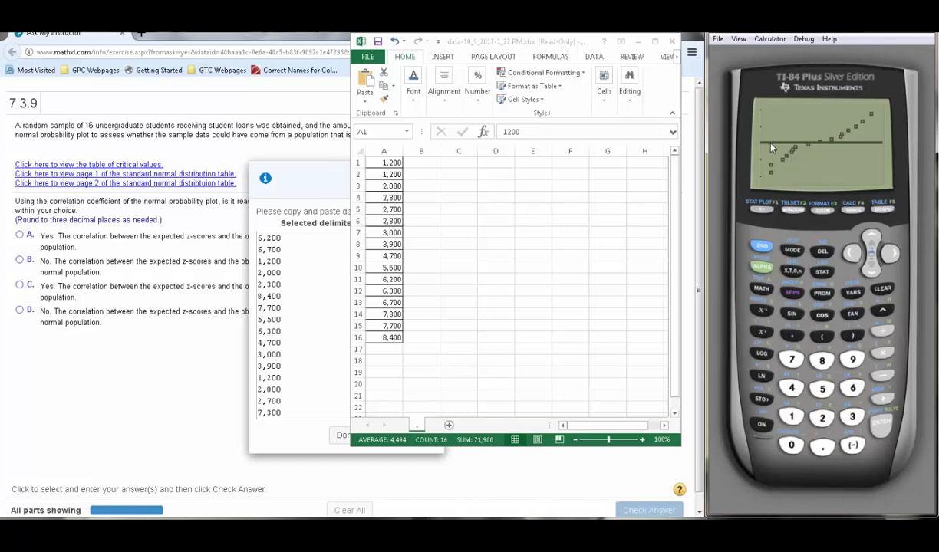
mouse_move(796, 162)
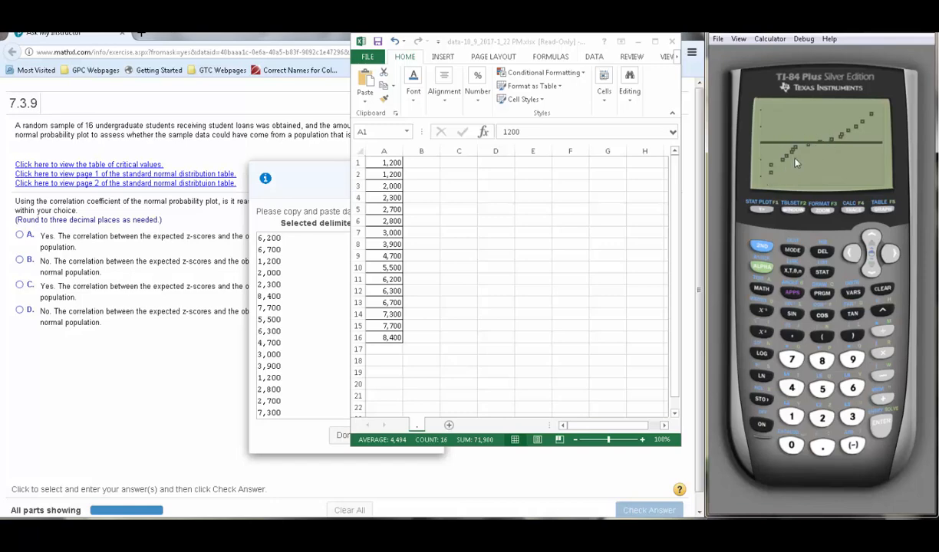
mouse_move(872, 117)
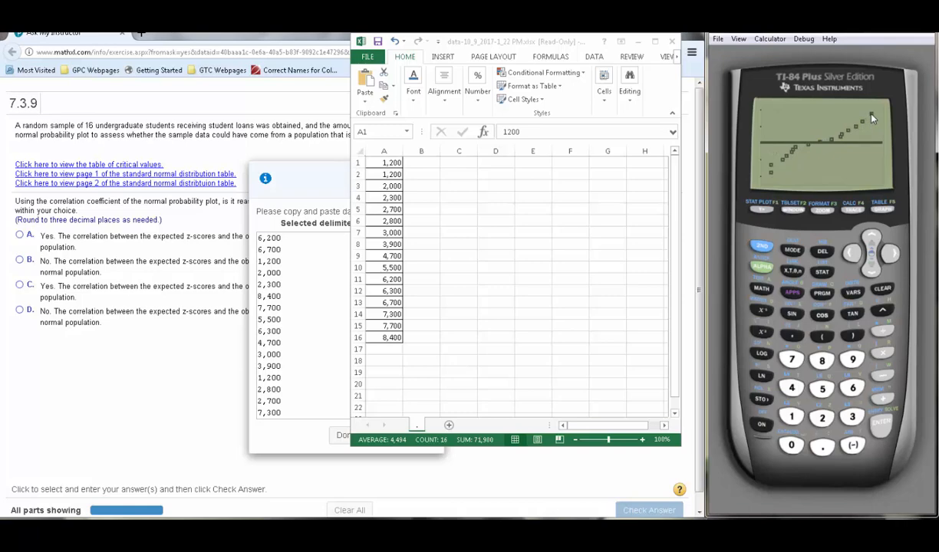
mouse_move(871, 117)
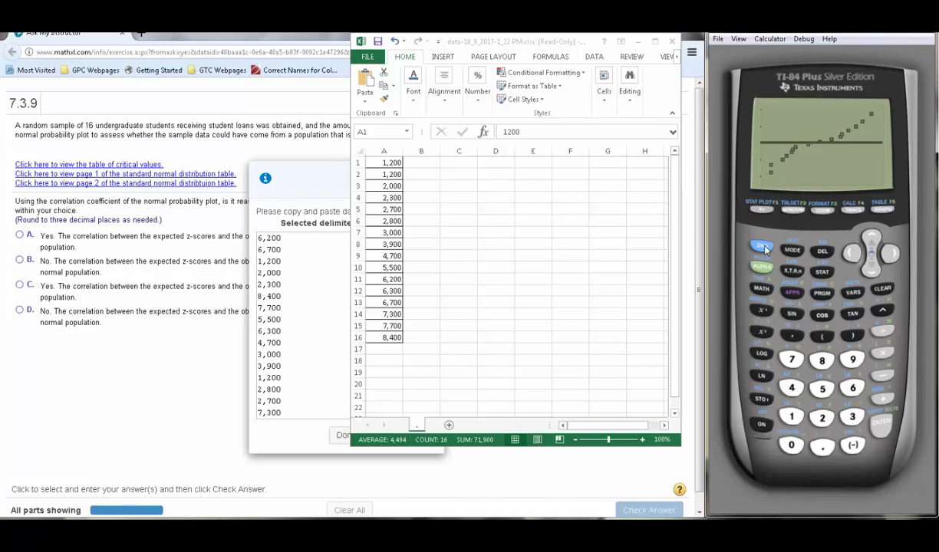
Run LinReg(ax+b) on L2 and L4 to get r = .9751661856.
left_click(761, 246)
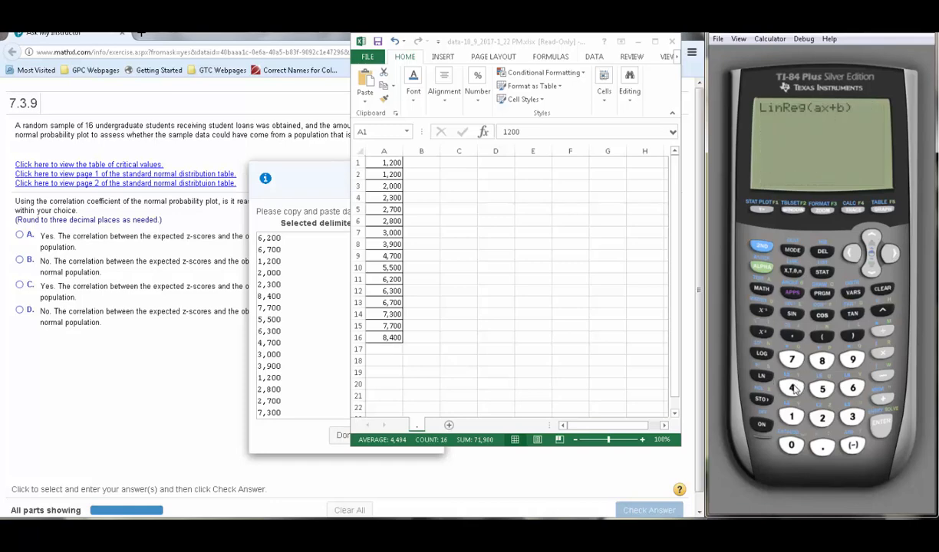
mouse_move(791, 387)
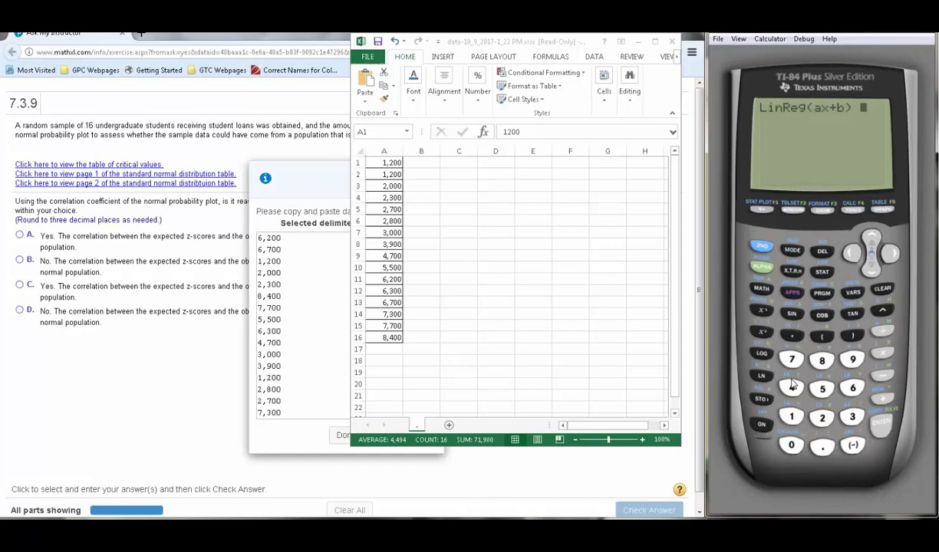
mouse_move(791, 244)
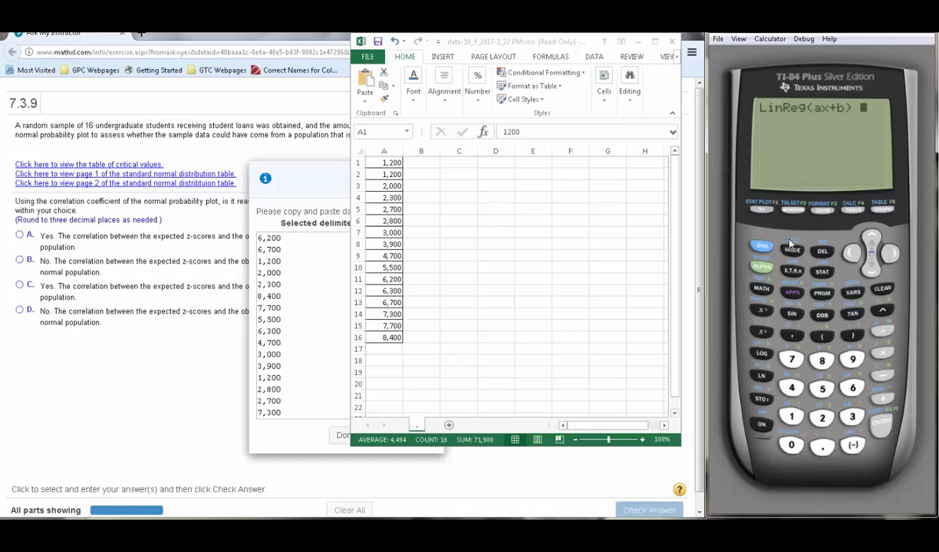
mouse_move(802, 362)
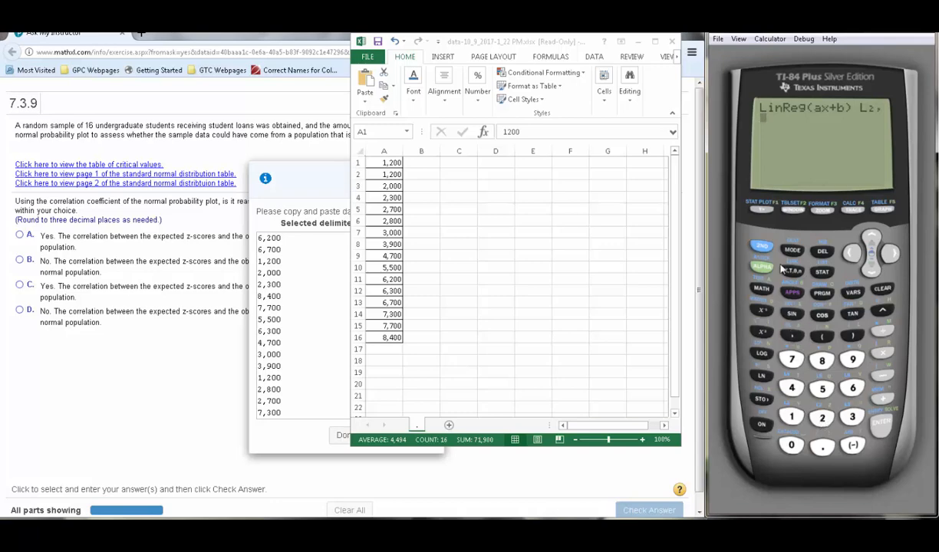
left_click(791, 387)
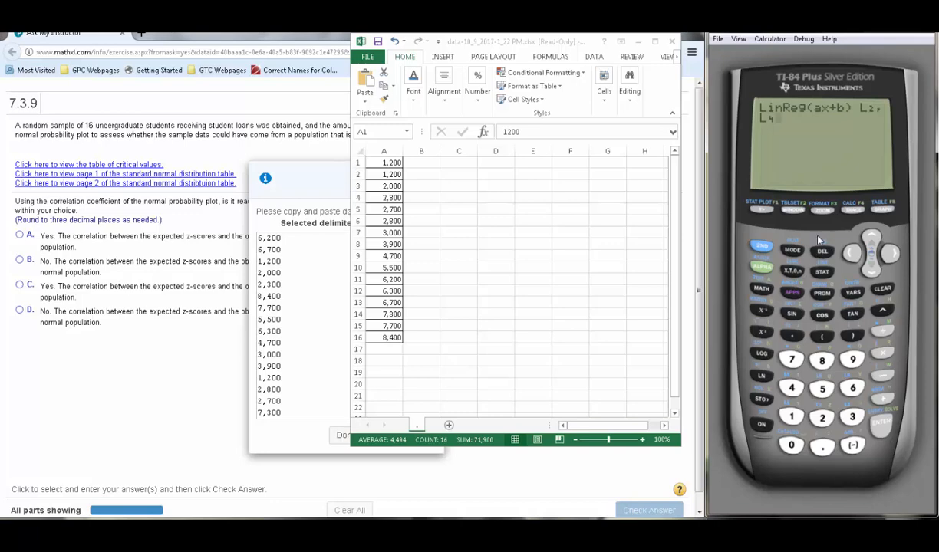
mouse_move(872, 230)
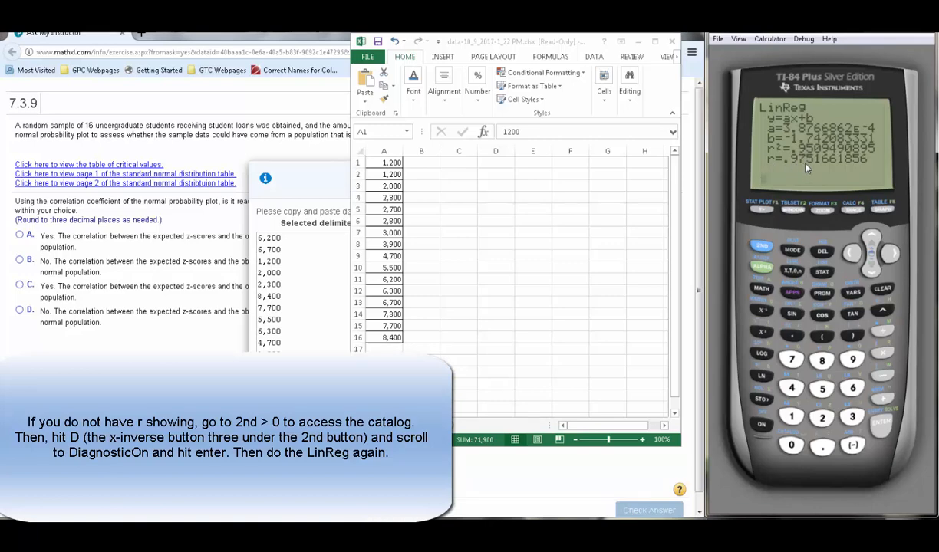
mouse_move(826, 167)
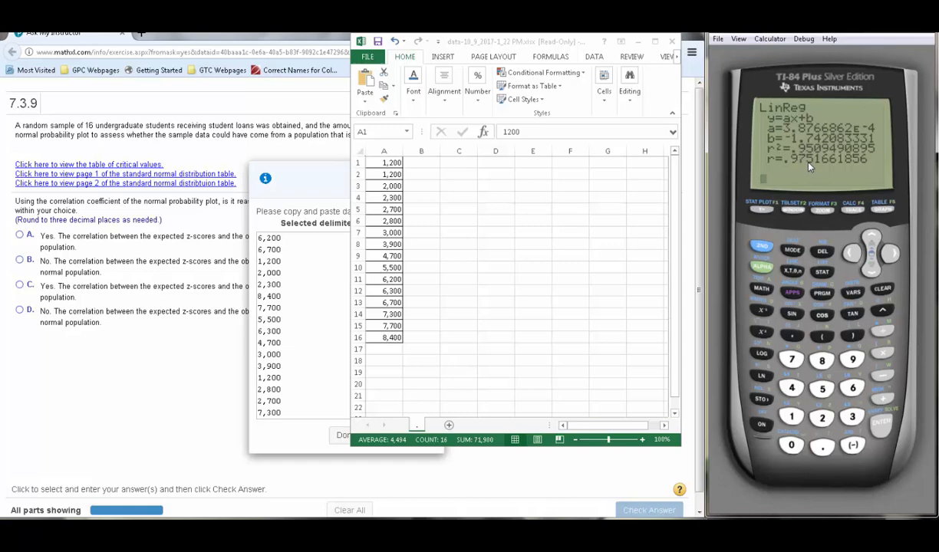
mouse_move(126, 329)
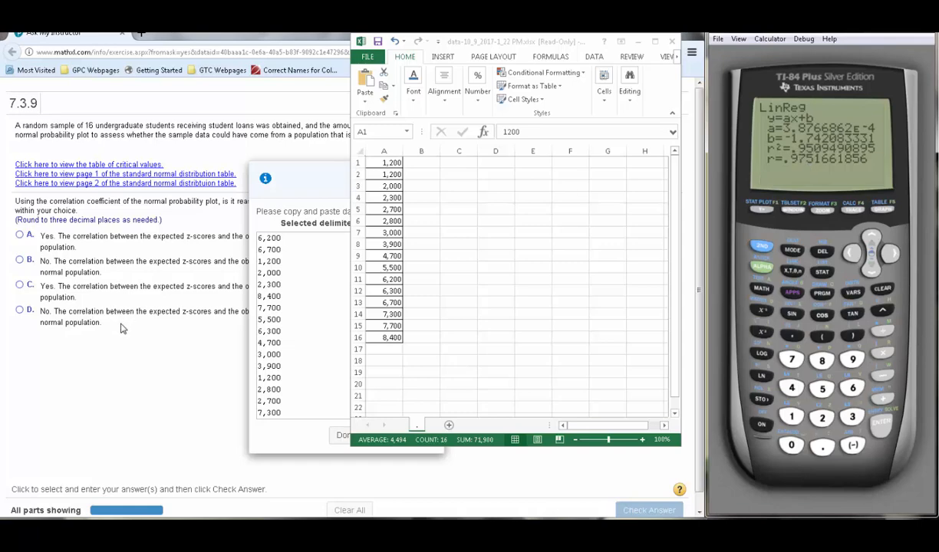
mouse_move(144, 381)
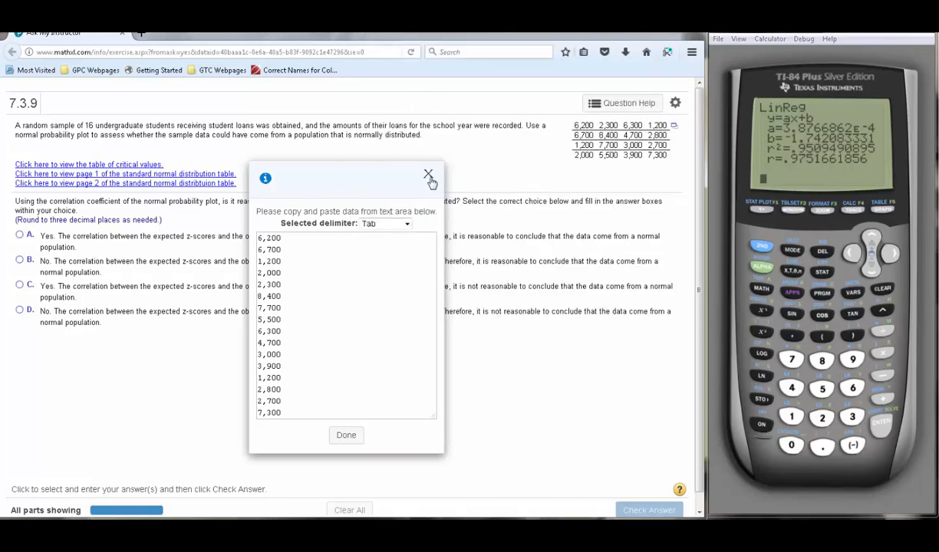
Close the data window and look up critical value 0.941 for n = 16.
left_click(428, 176)
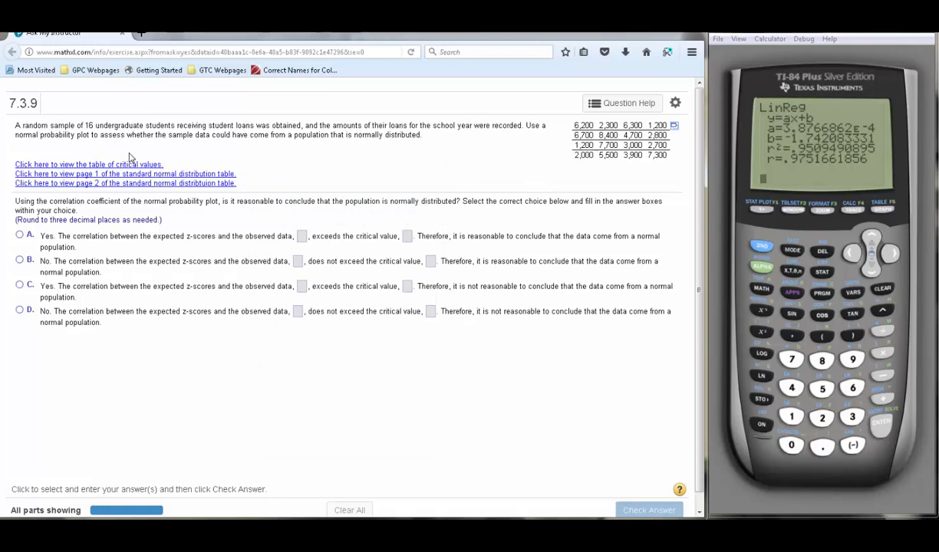
left_click(88, 164)
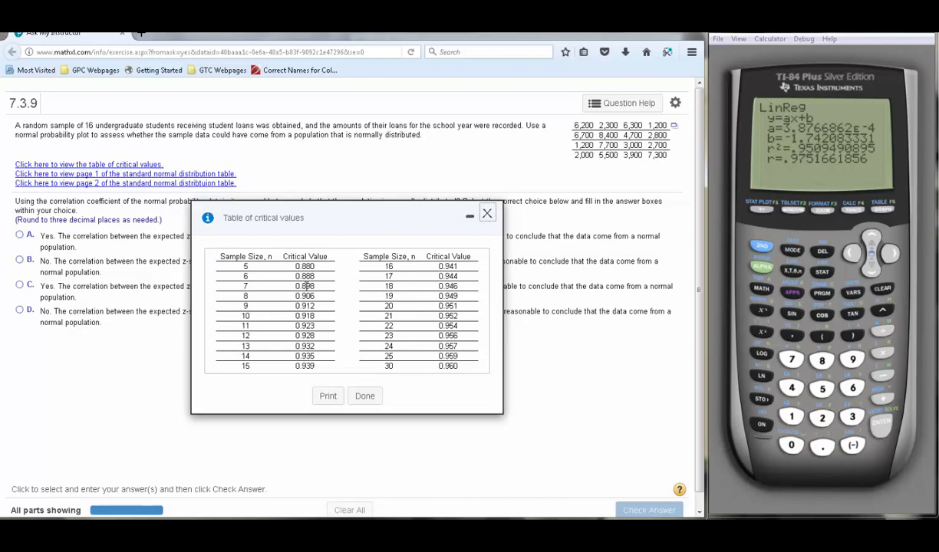
mouse_move(409, 259)
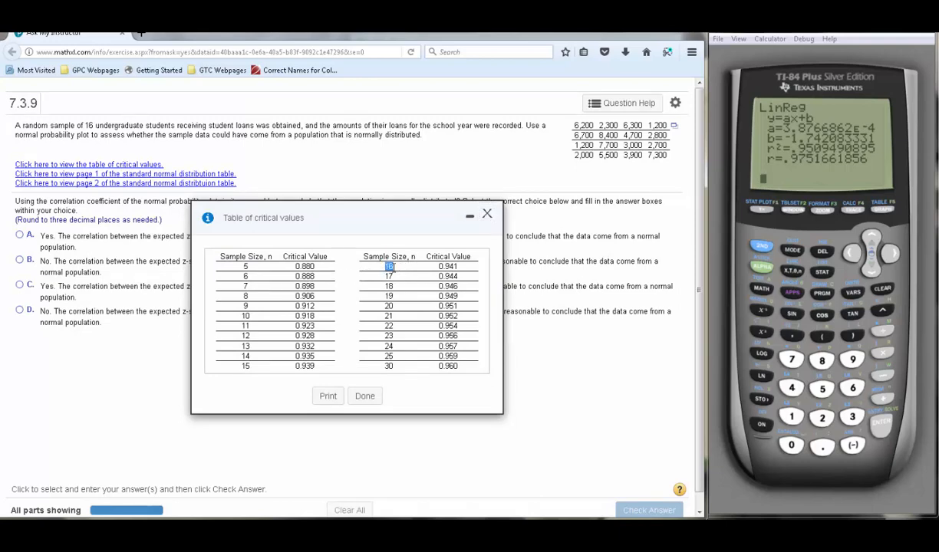
left_click(448, 266)
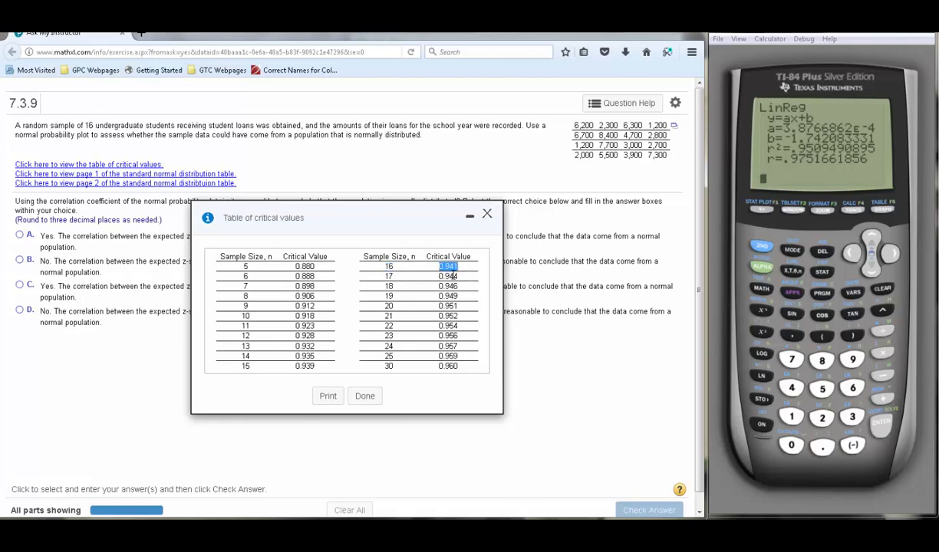
mouse_move(470, 276)
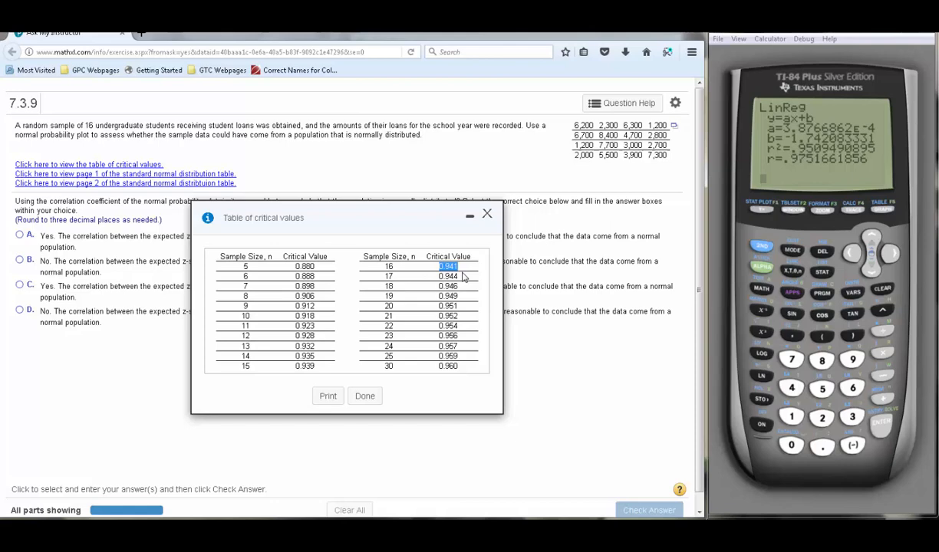
mouse_move(467, 275)
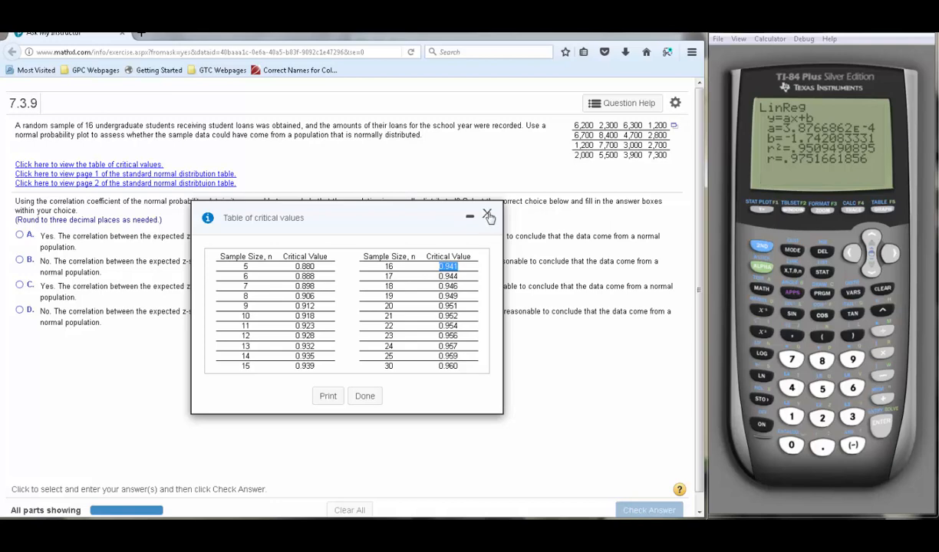
left_click(488, 216)
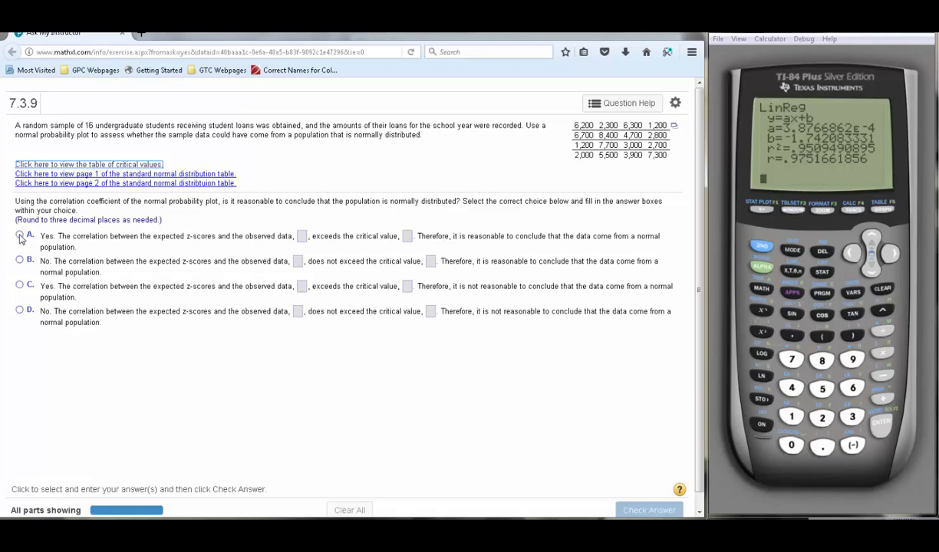
Select choice A, enter .975 as the correlation, and start typing .9 as critical value.
left_click(19, 234)
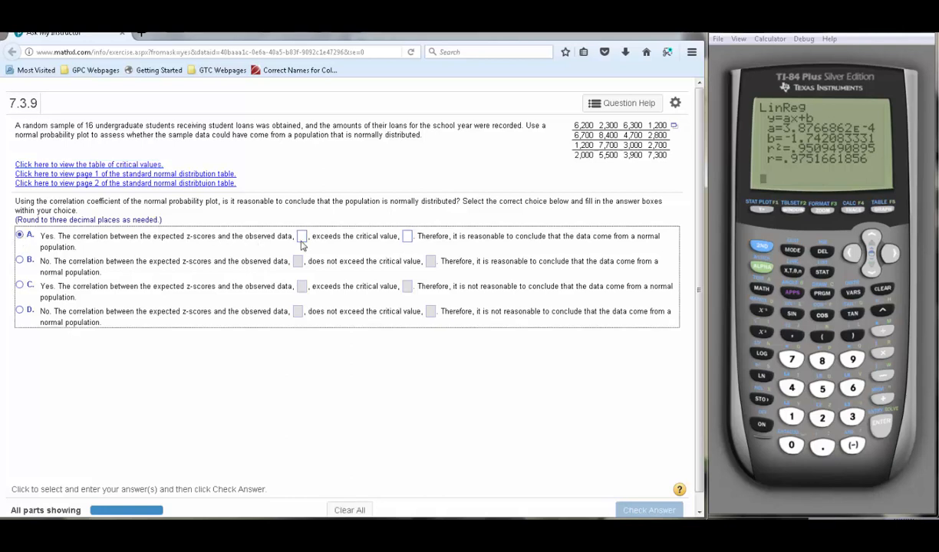
left_click(302, 235)
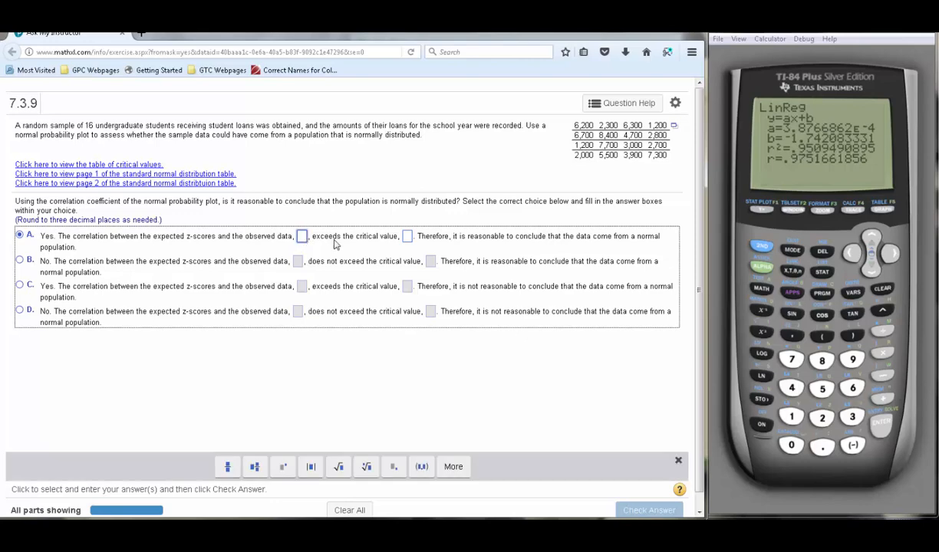
type("9")
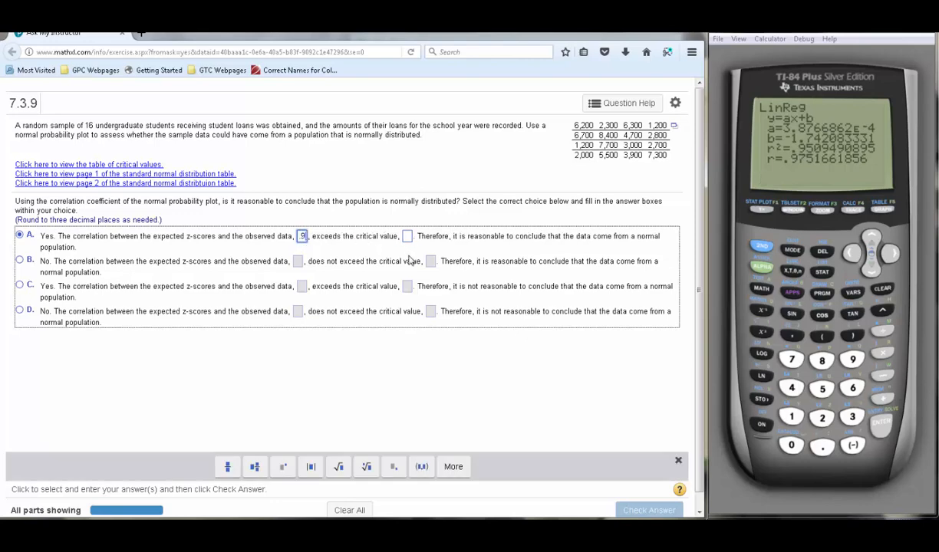
type("75")
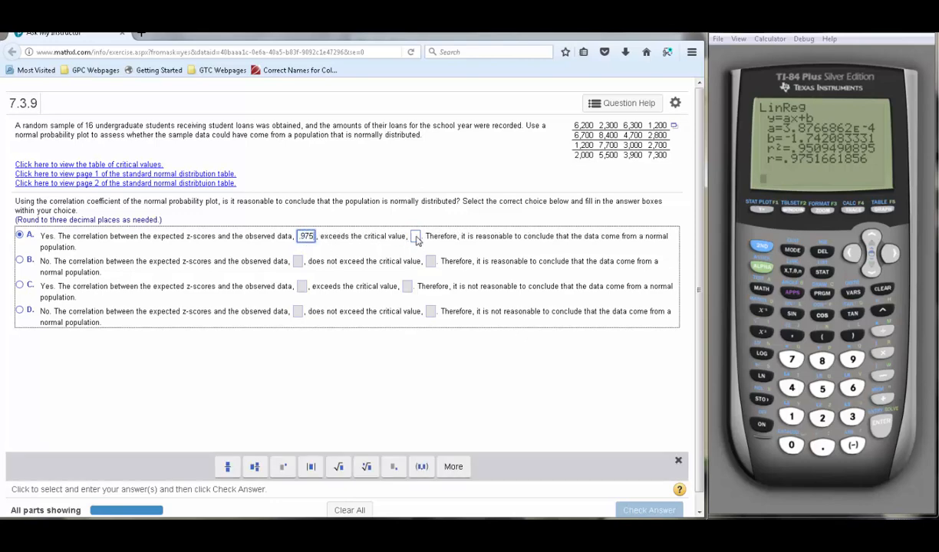
type("9")
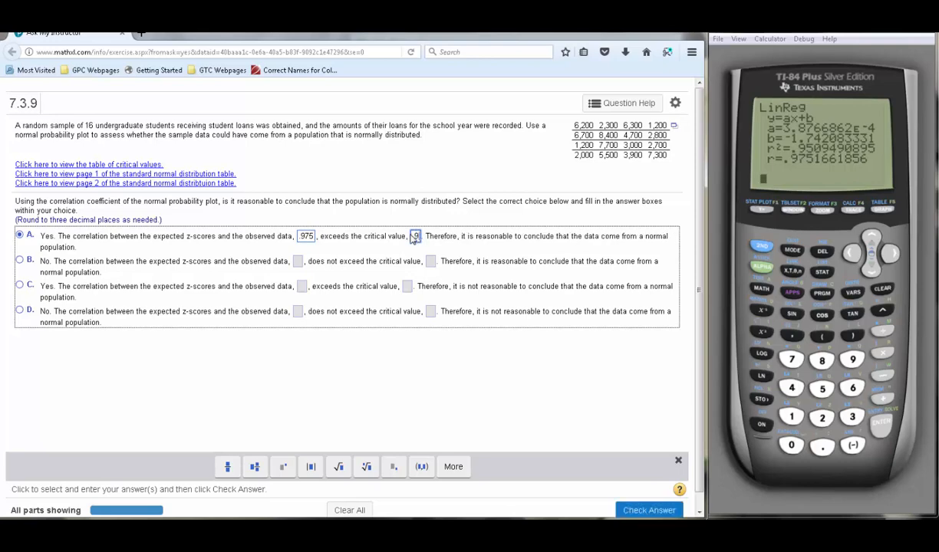